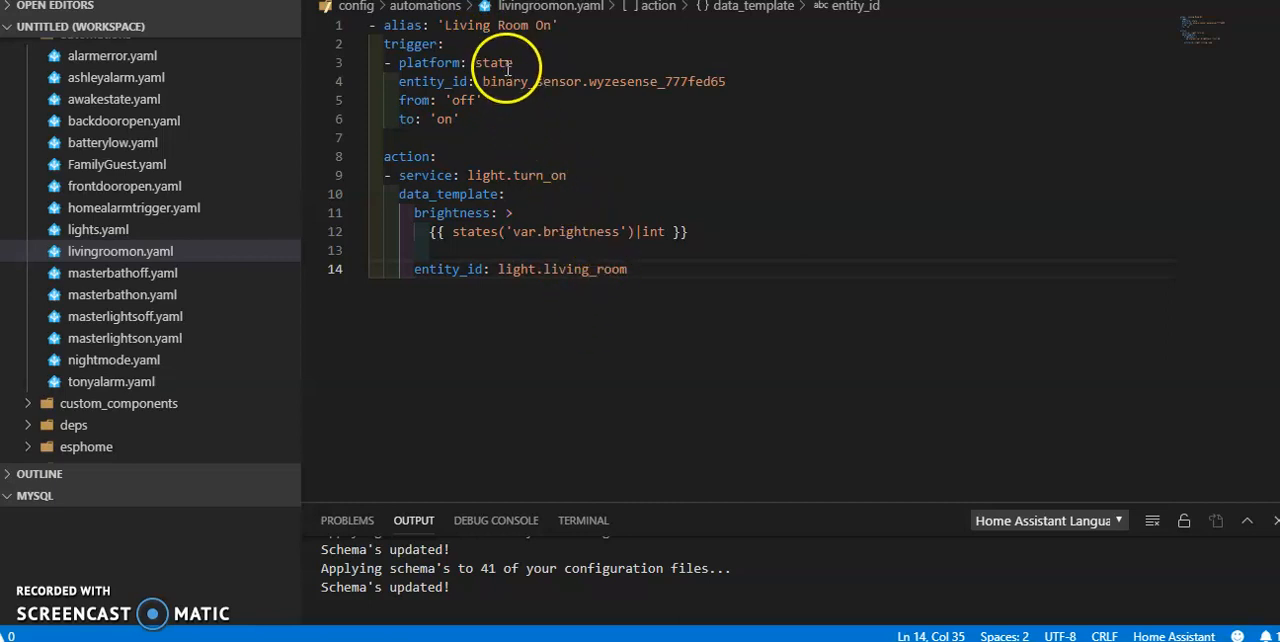
mouse_move(556, 388)
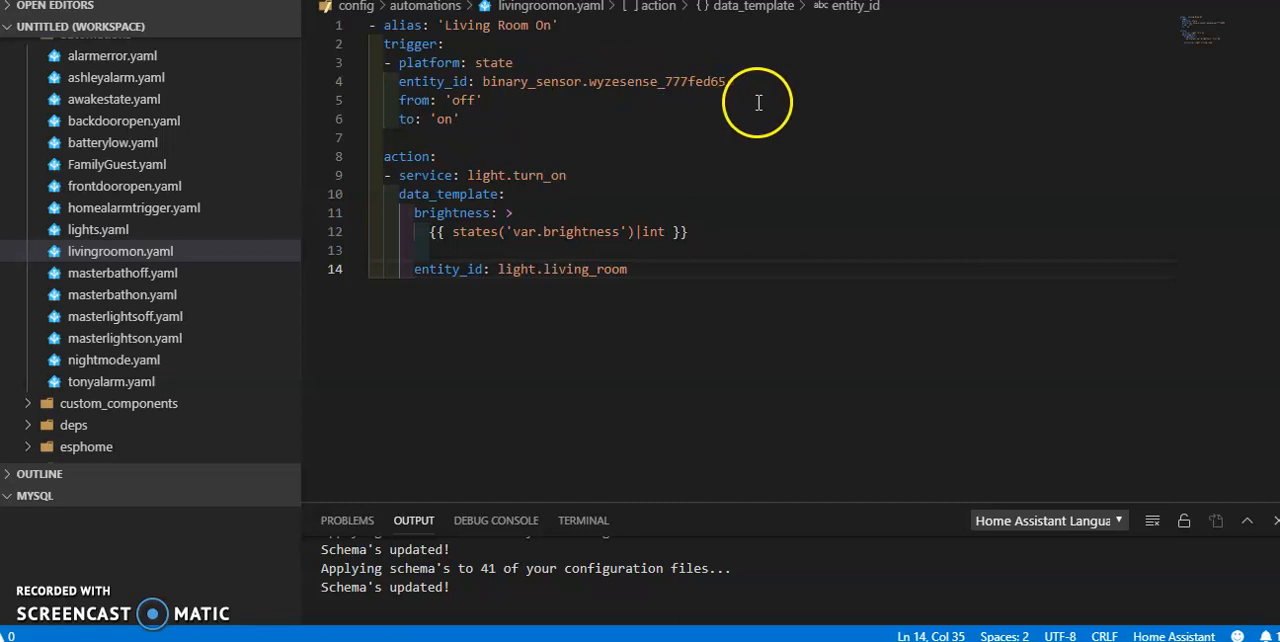
mouse_move(488, 104)
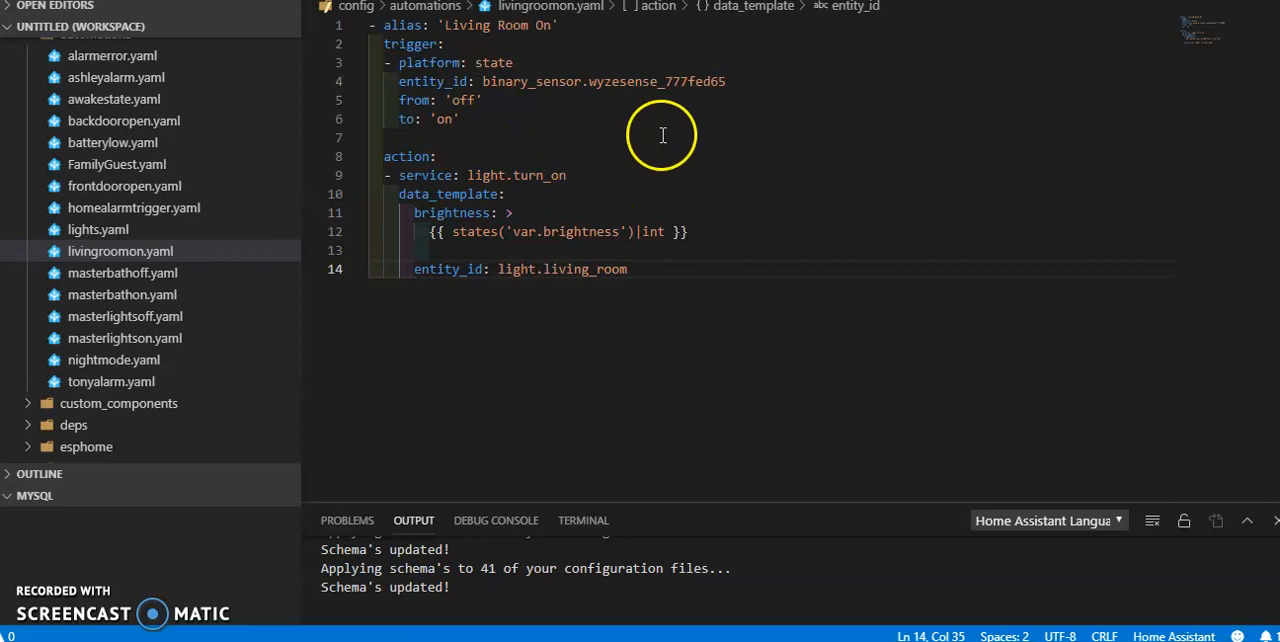
mouse_move(650, 270)
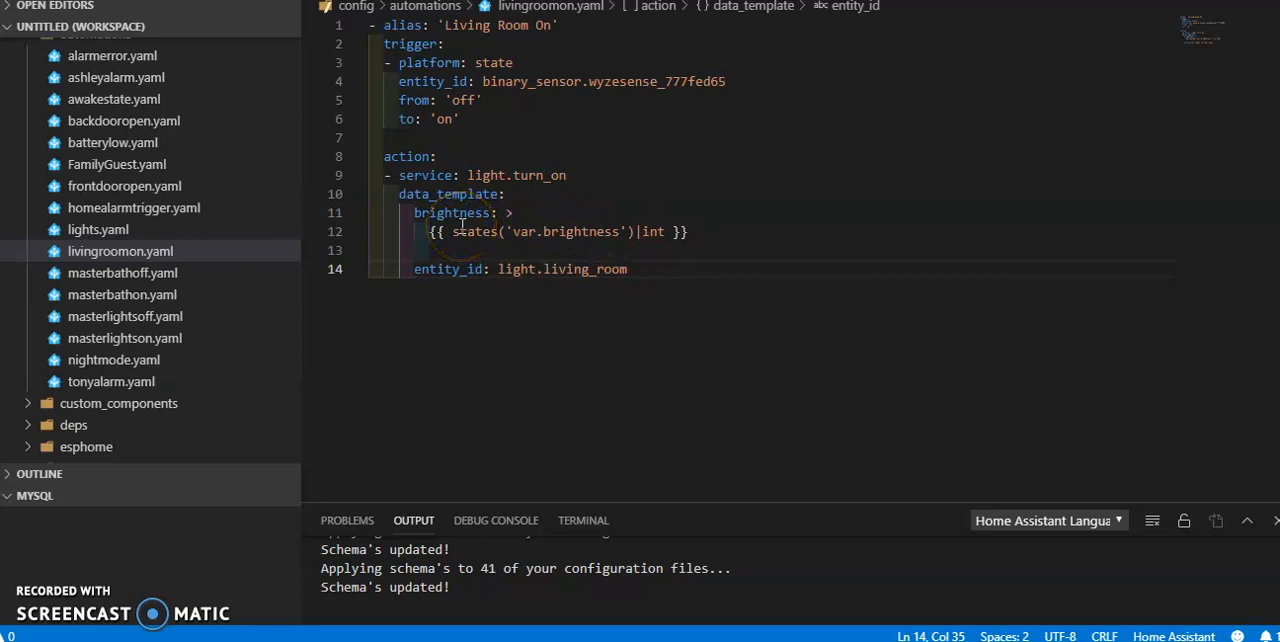
mouse_move(560, 42)
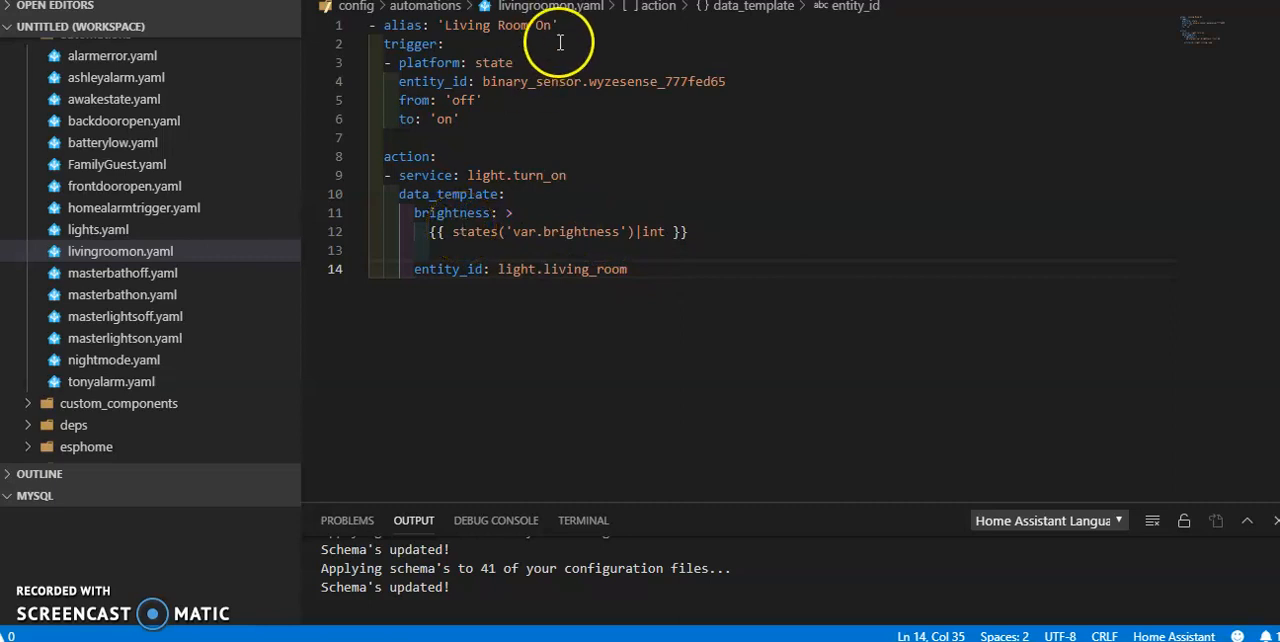
mouse_move(660, 232)
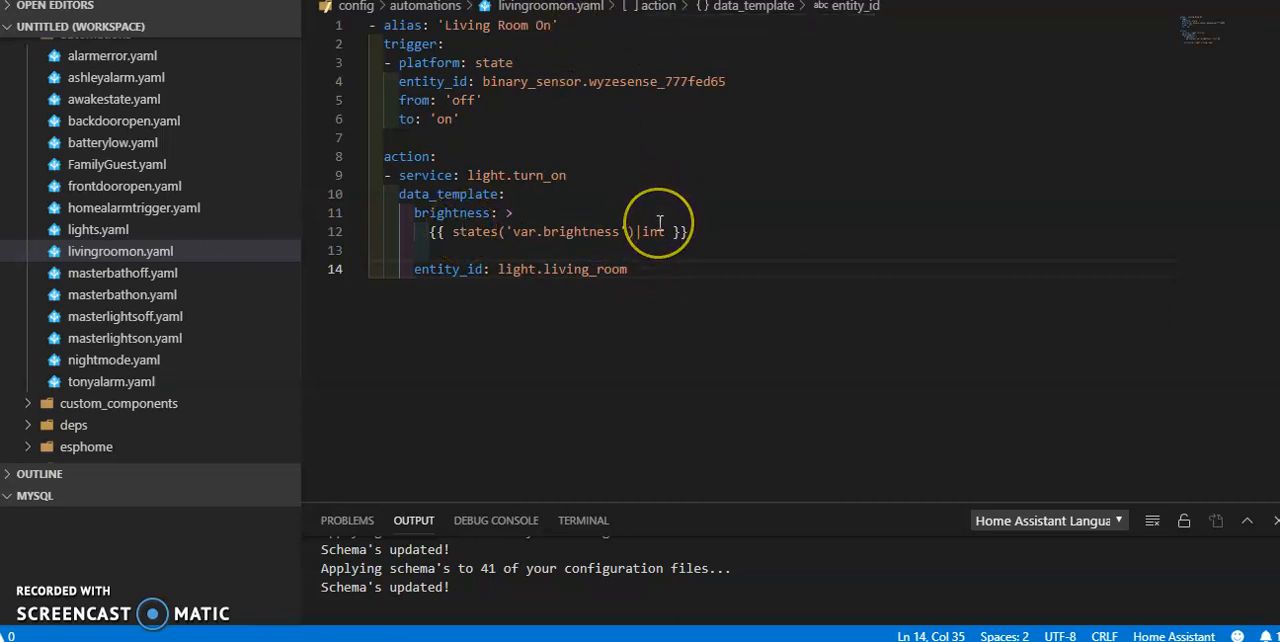
Show the Day Modes block in input_boolean.yaml with its nap, night, day and sleep toggles
type("')")
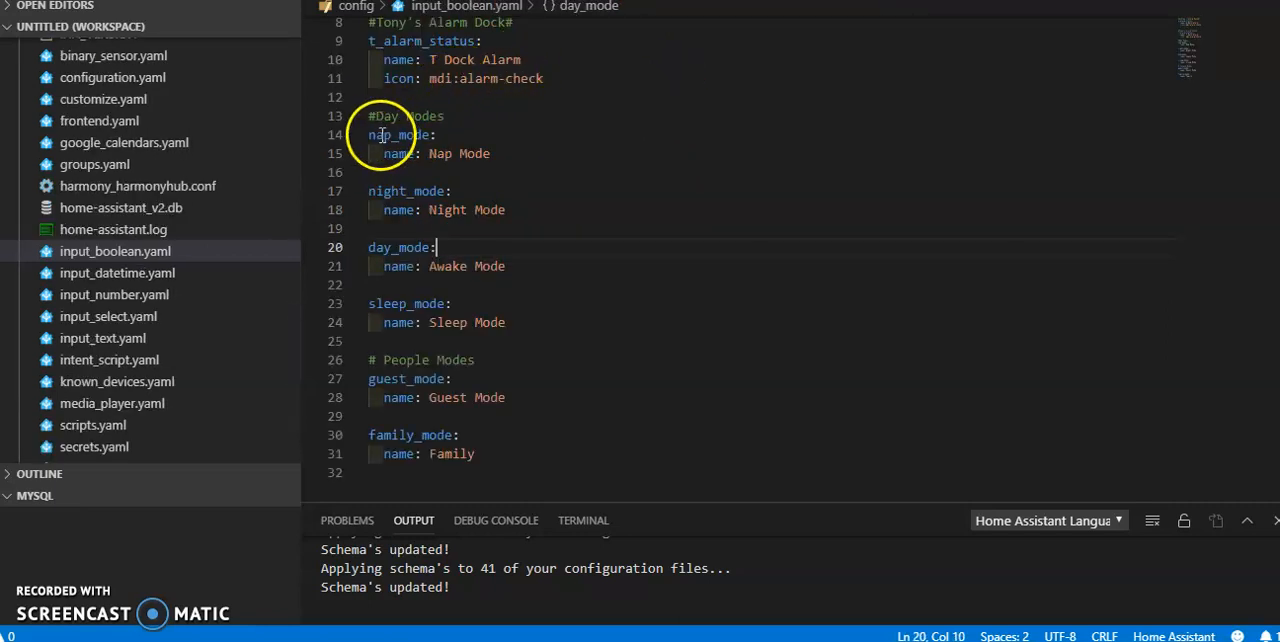
left_click(370, 116)
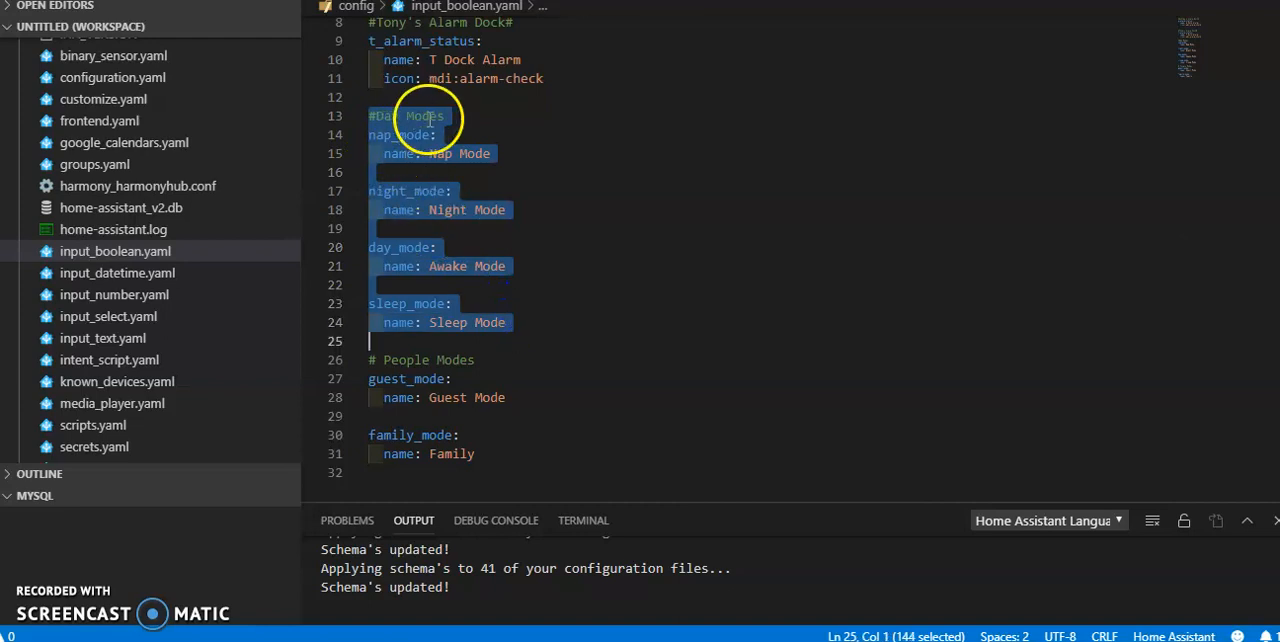
left_click(480, 172)
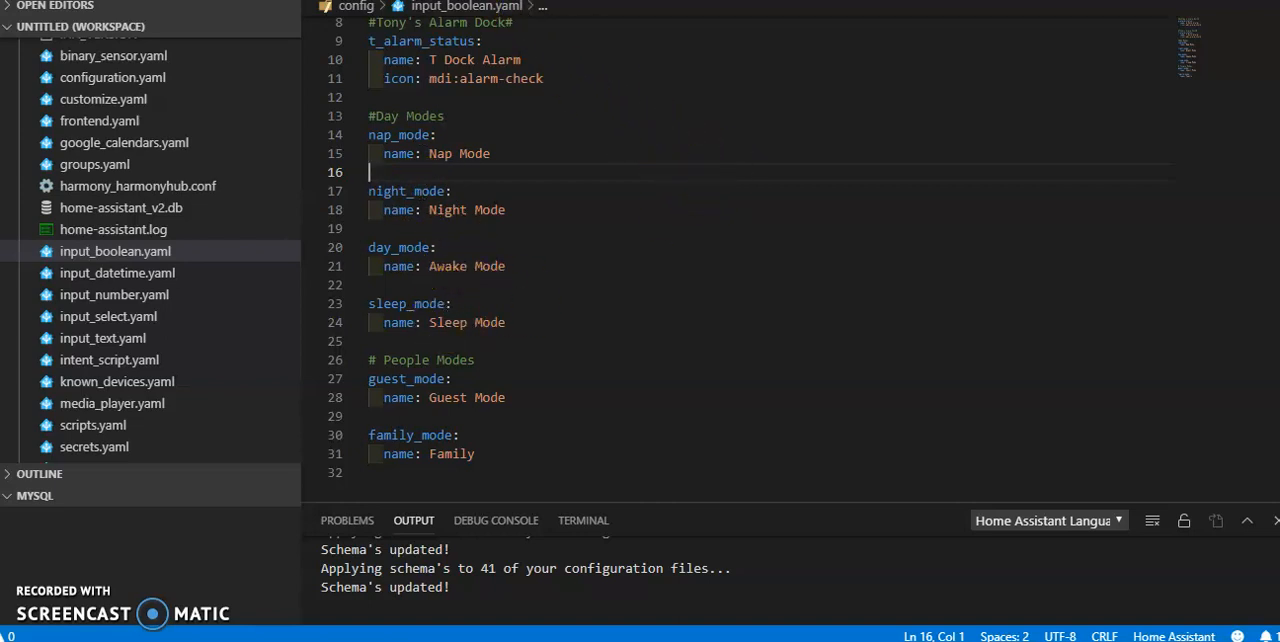
mouse_move(464, 6)
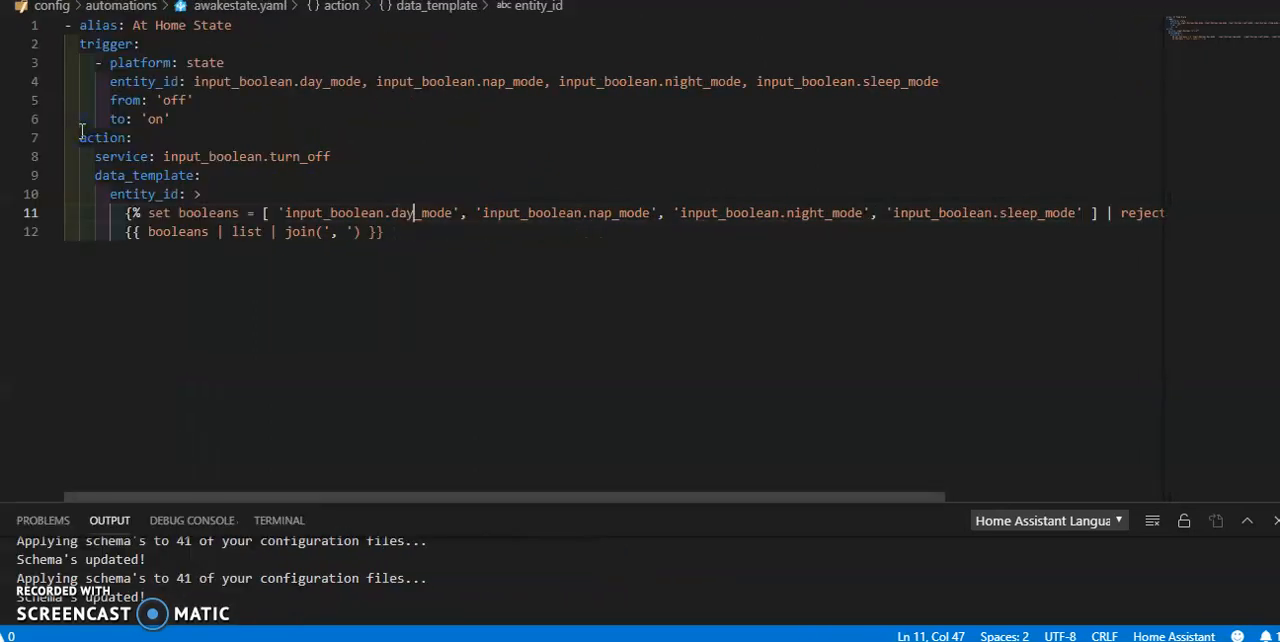
mouse_move(250, 500)
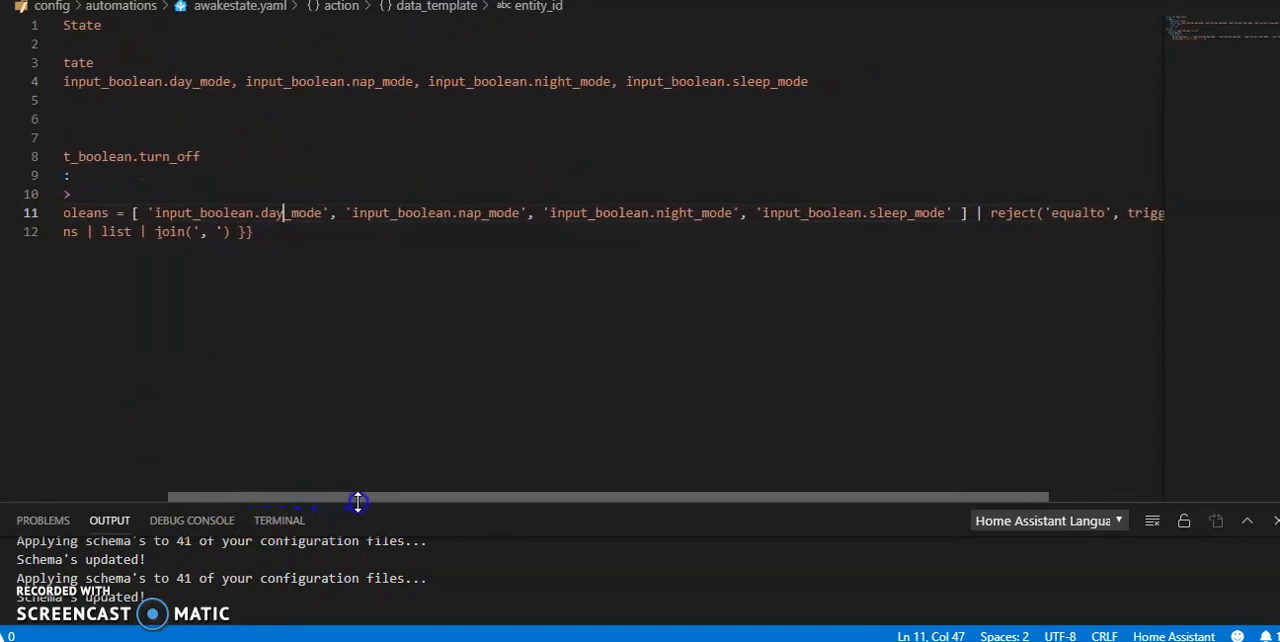
left_click_drag(358, 500, 504, 496)
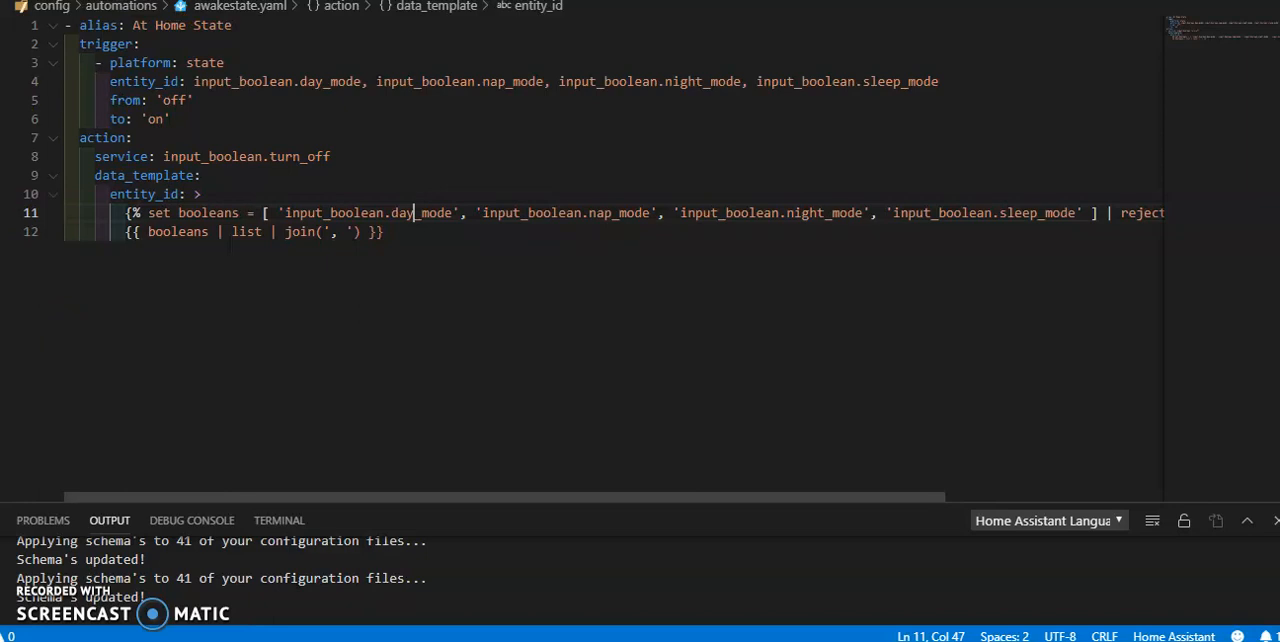
mouse_move(10, 336)
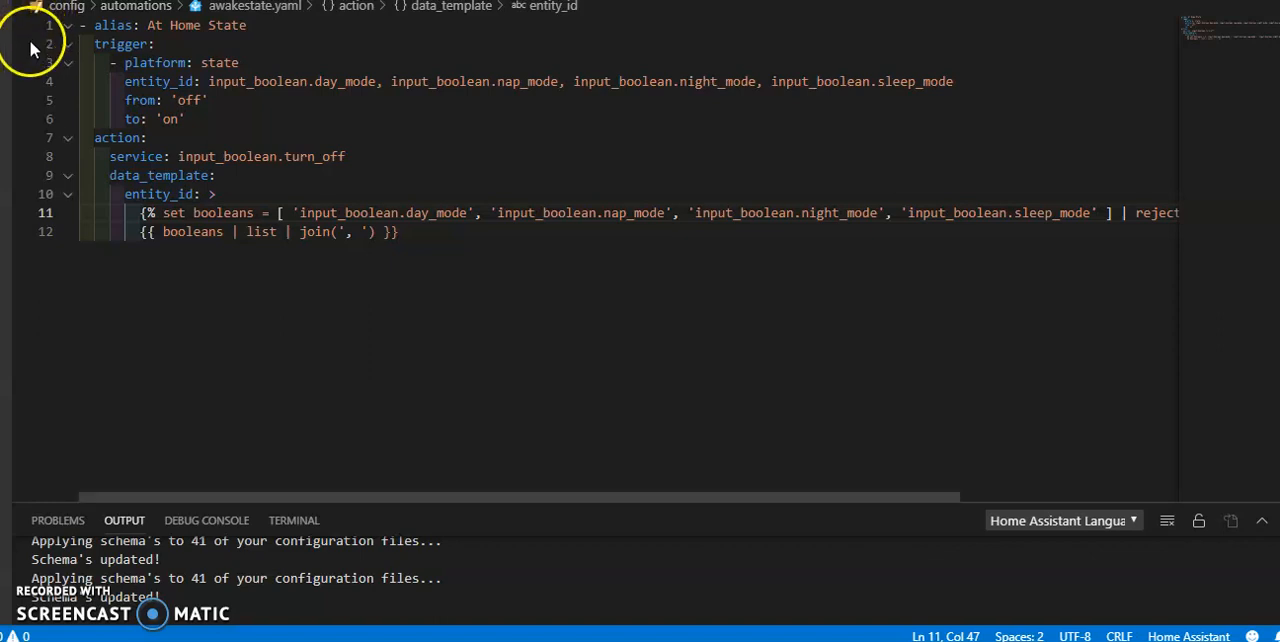
mouse_move(18, 140)
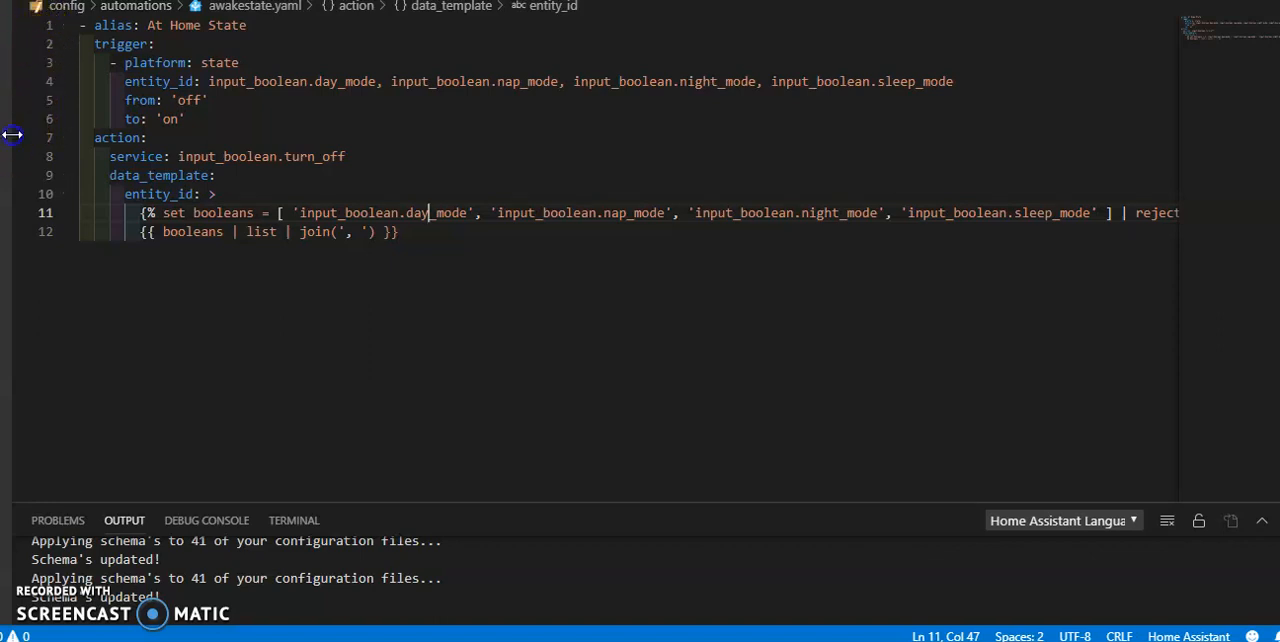
left_click(12, 136)
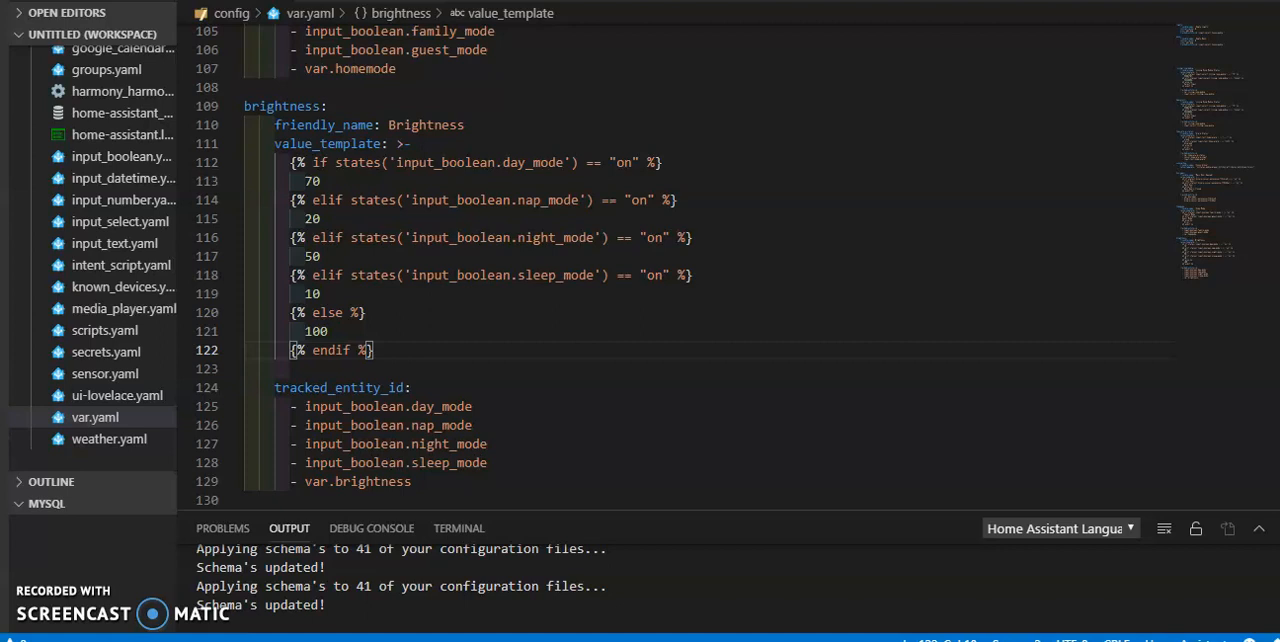
mouse_move(1200, 270)
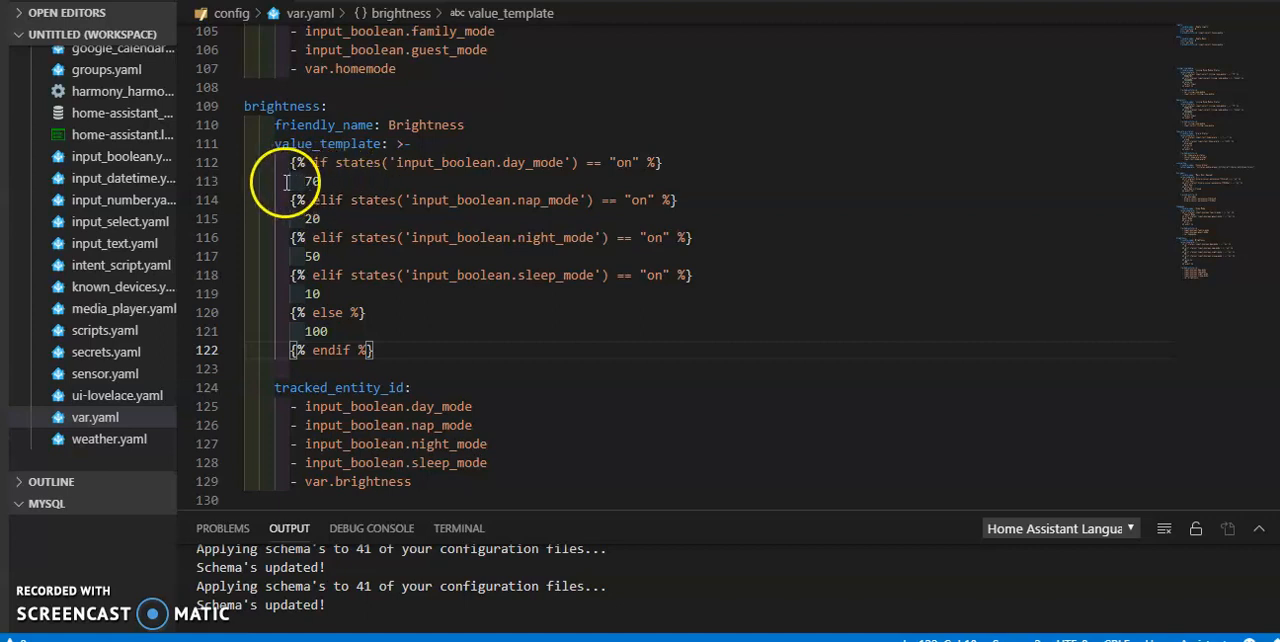
mouse_move(392, 166)
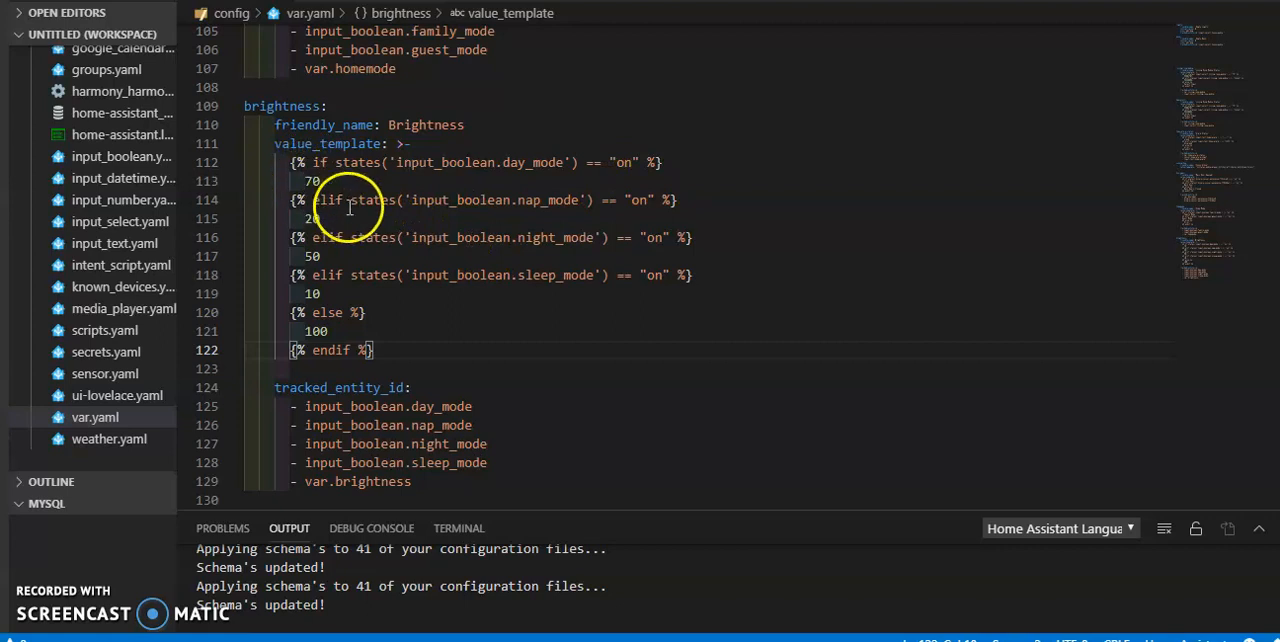
mouse_move(548, 248)
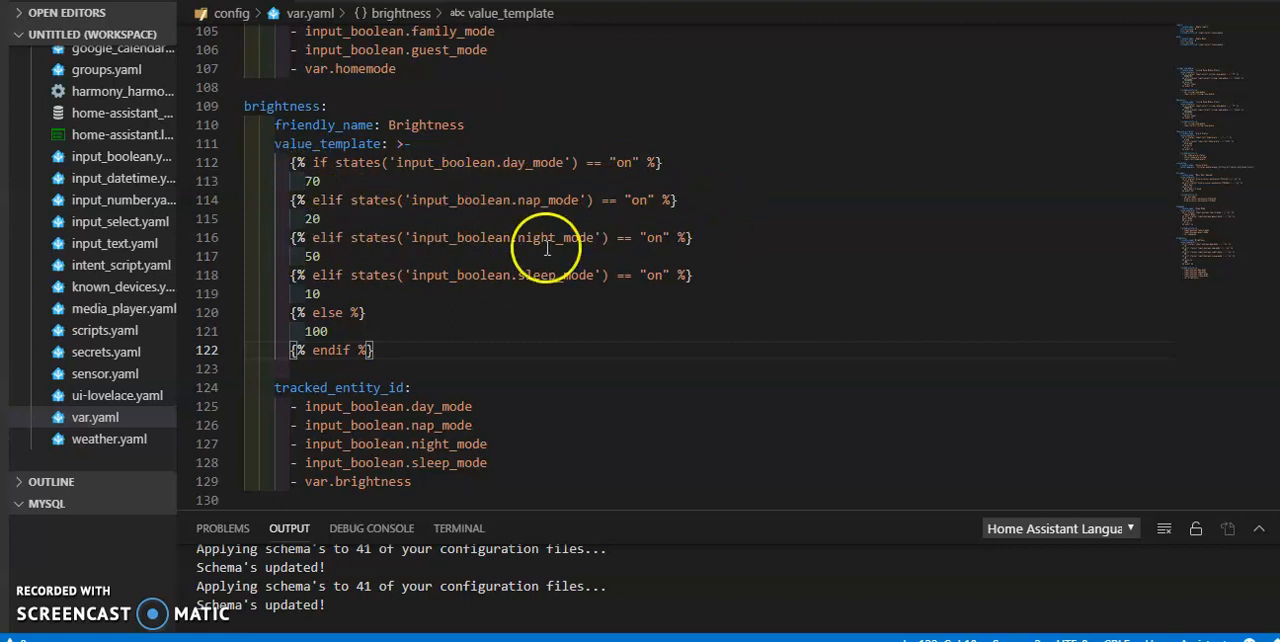
mouse_move(384, 290)
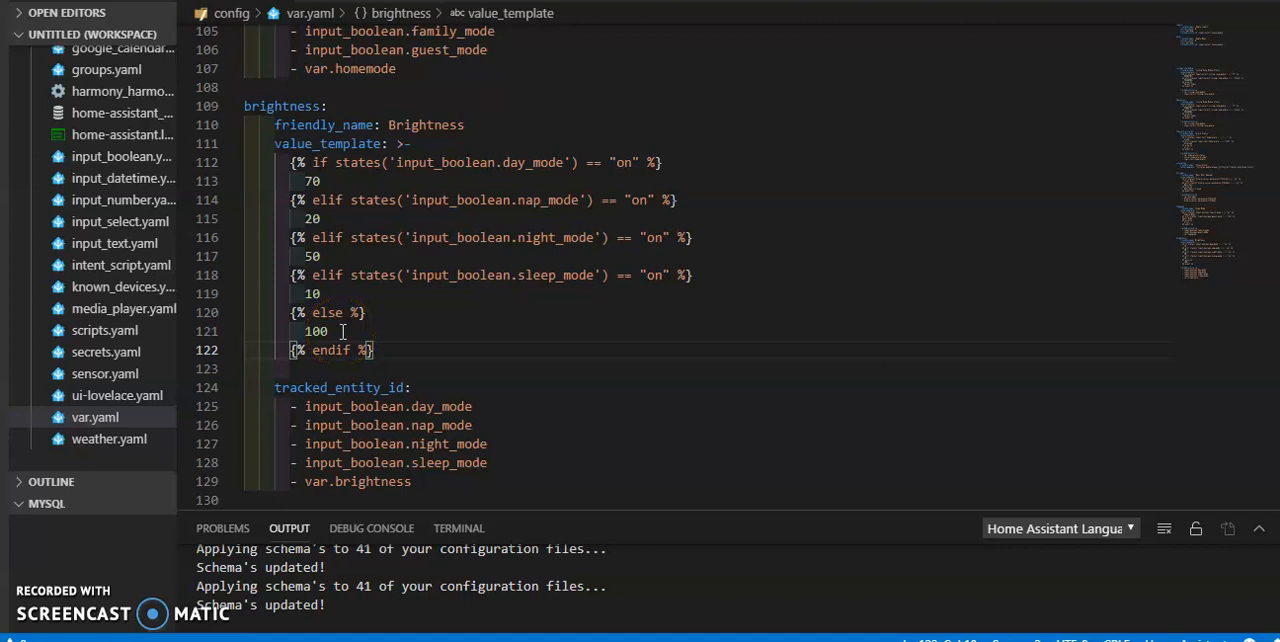
mouse_move(470, 378)
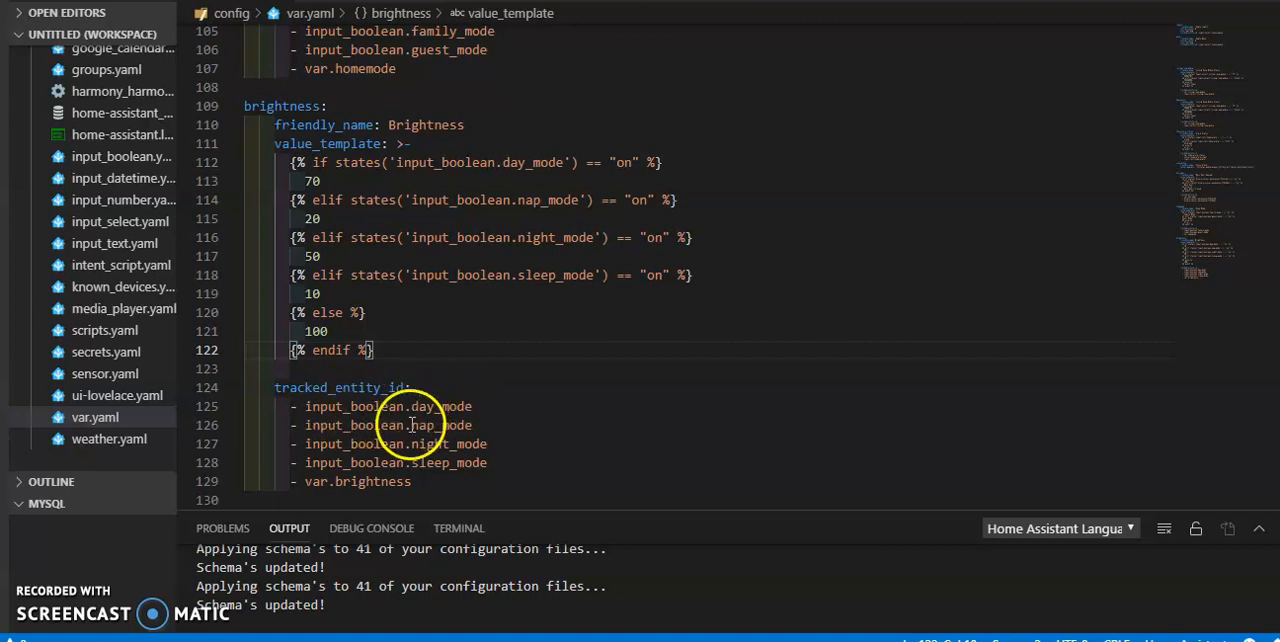
mouse_move(456, 404)
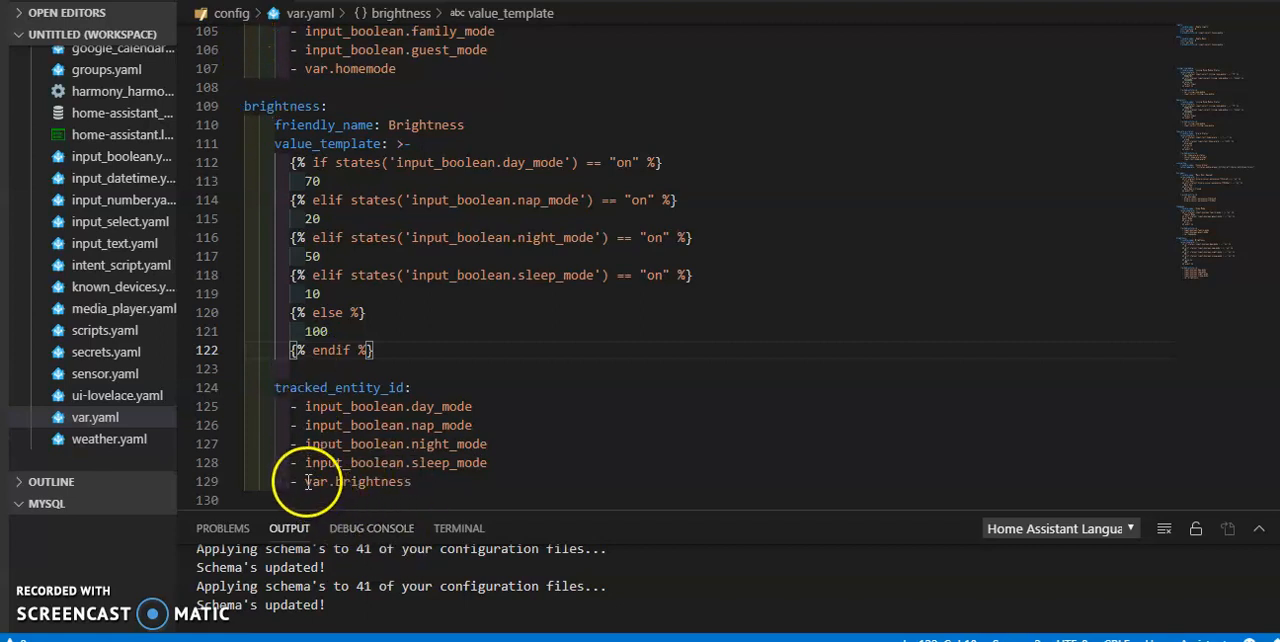
mouse_move(424, 488)
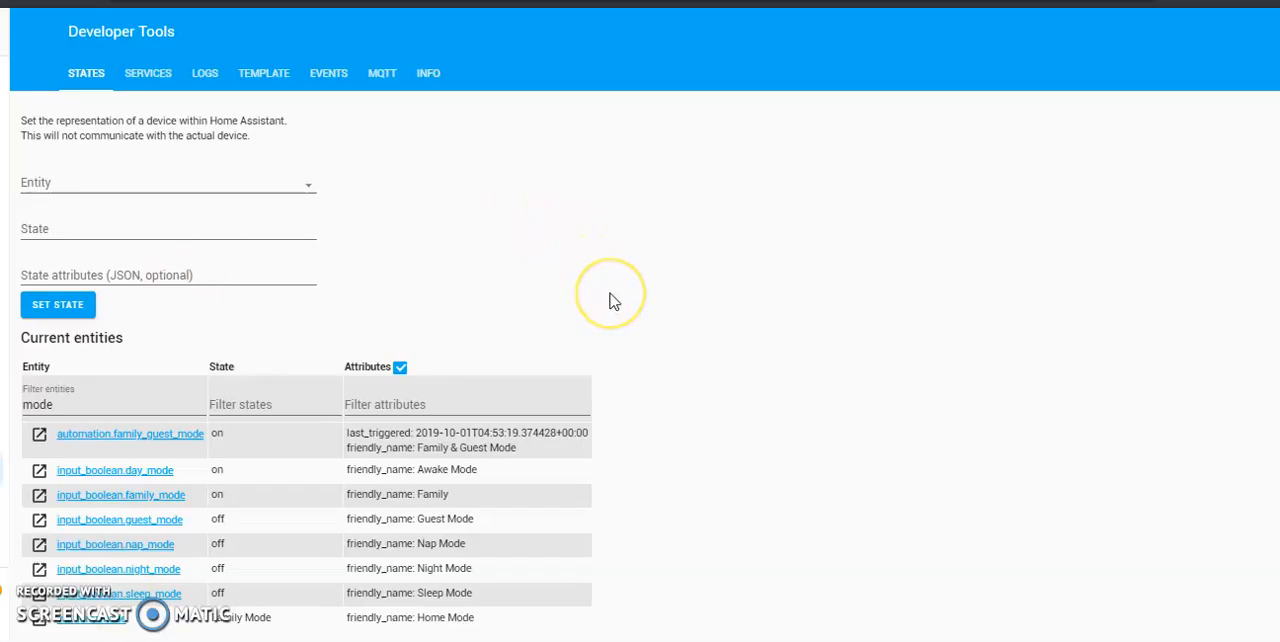
mouse_move(614, 300)
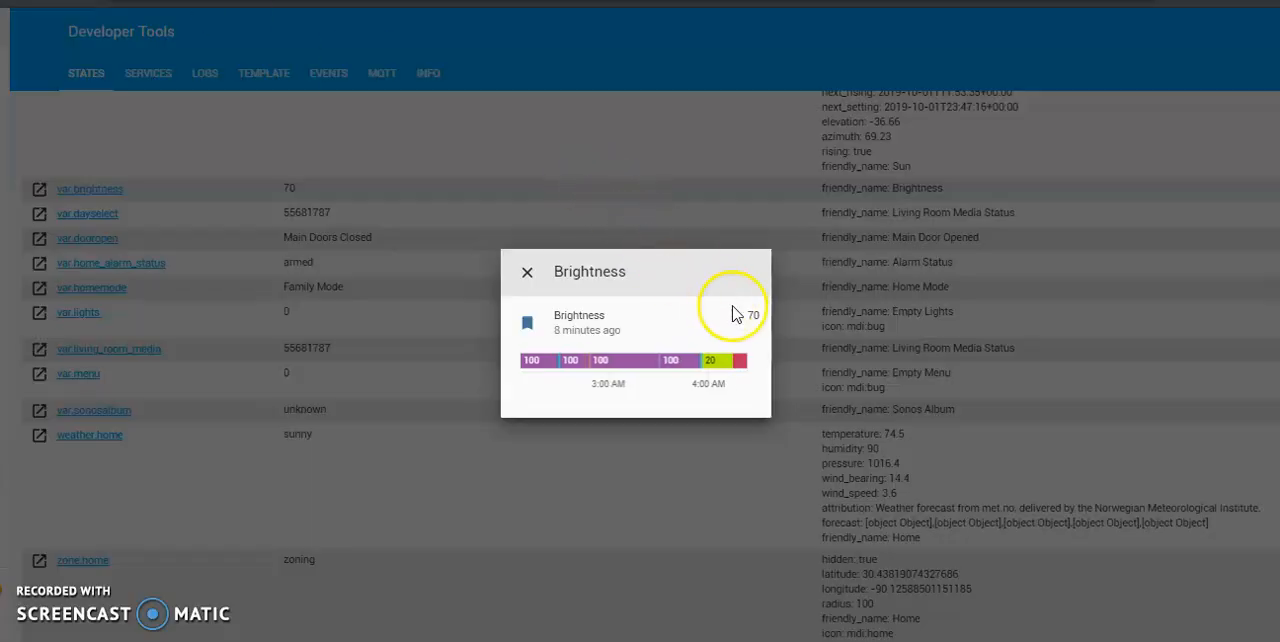
mouse_move(580, 296)
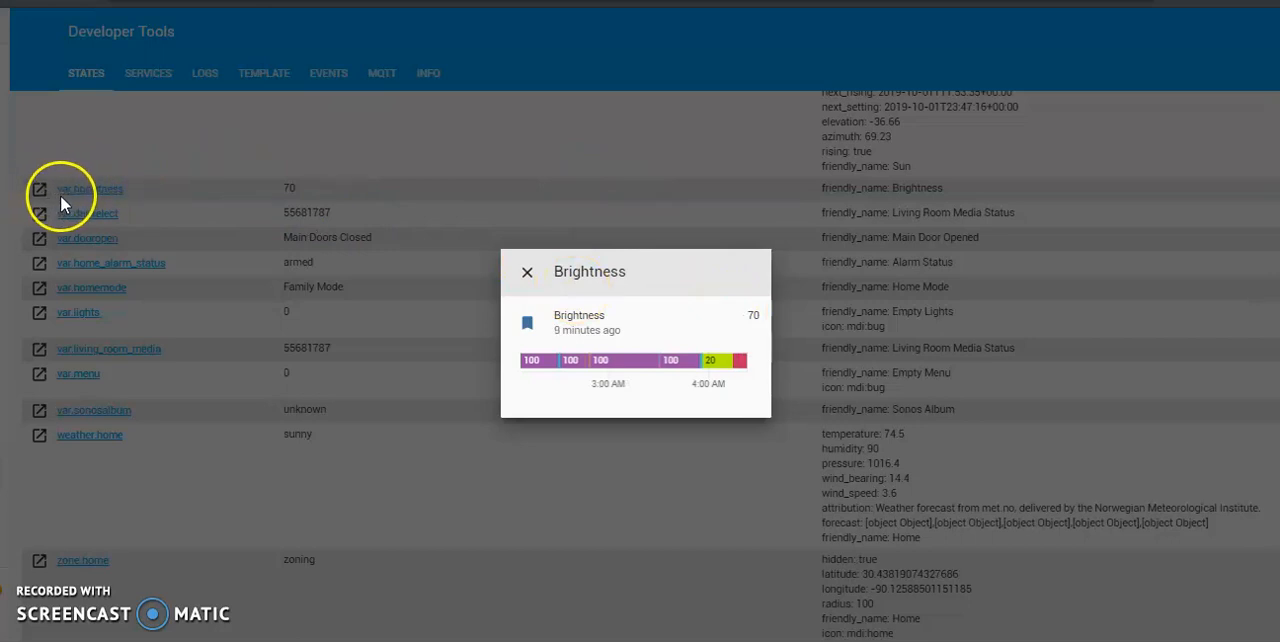
mouse_move(196, 204)
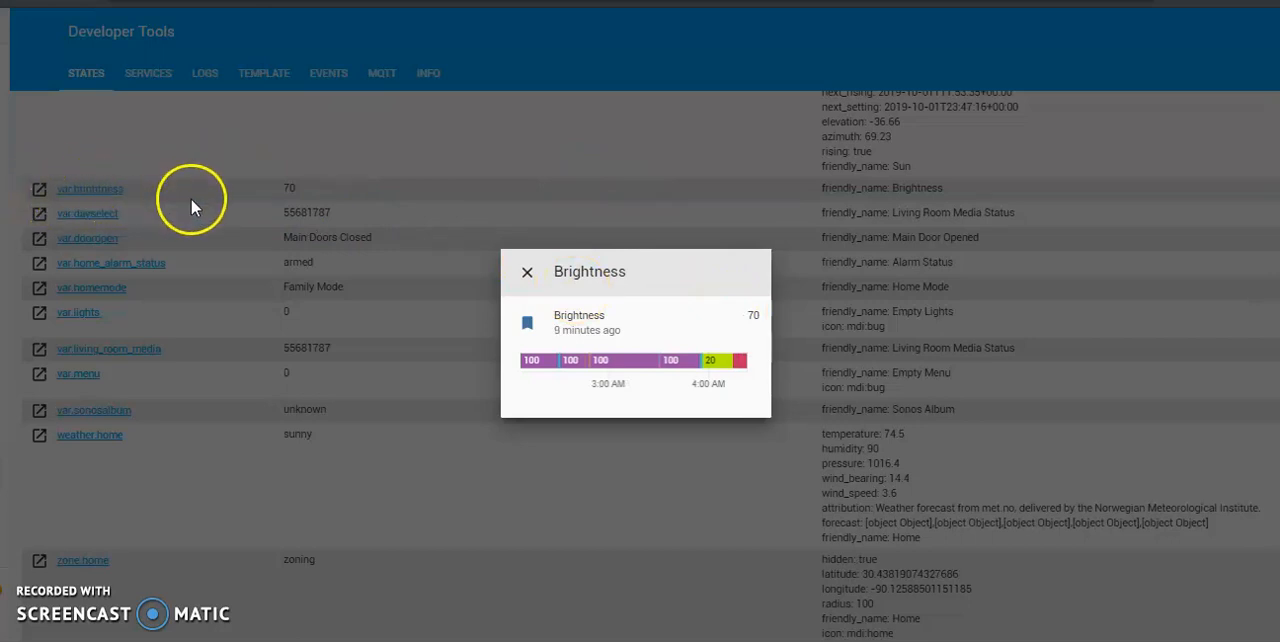
mouse_move(768, 332)
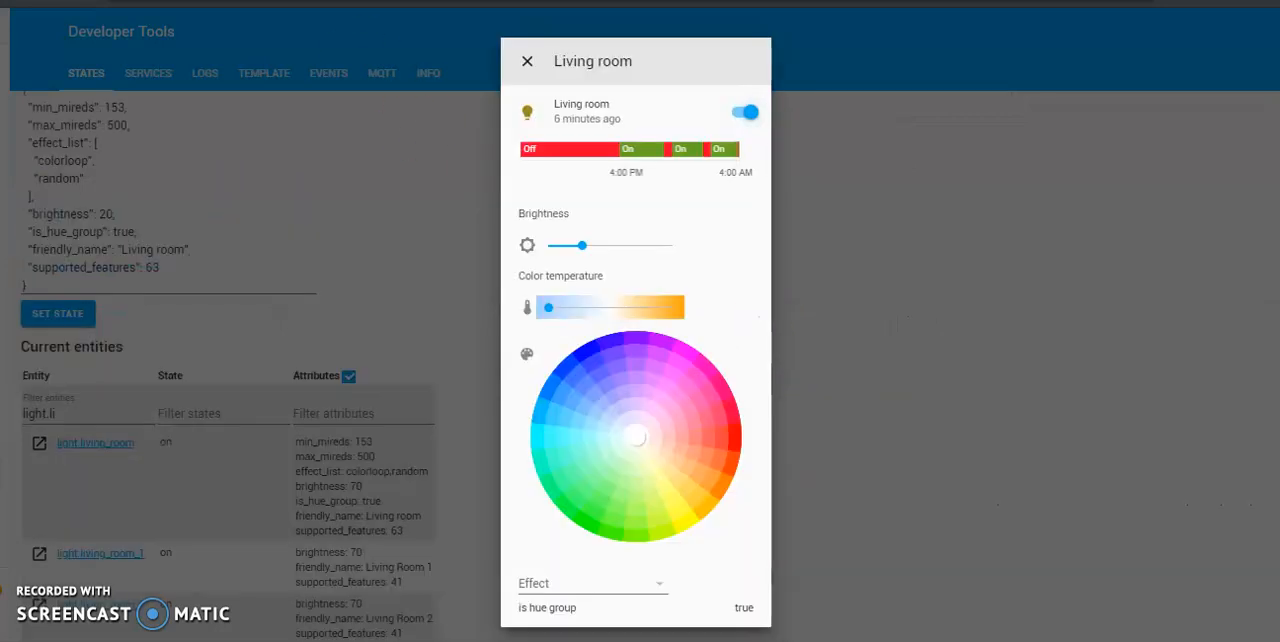
mouse_move(384, 578)
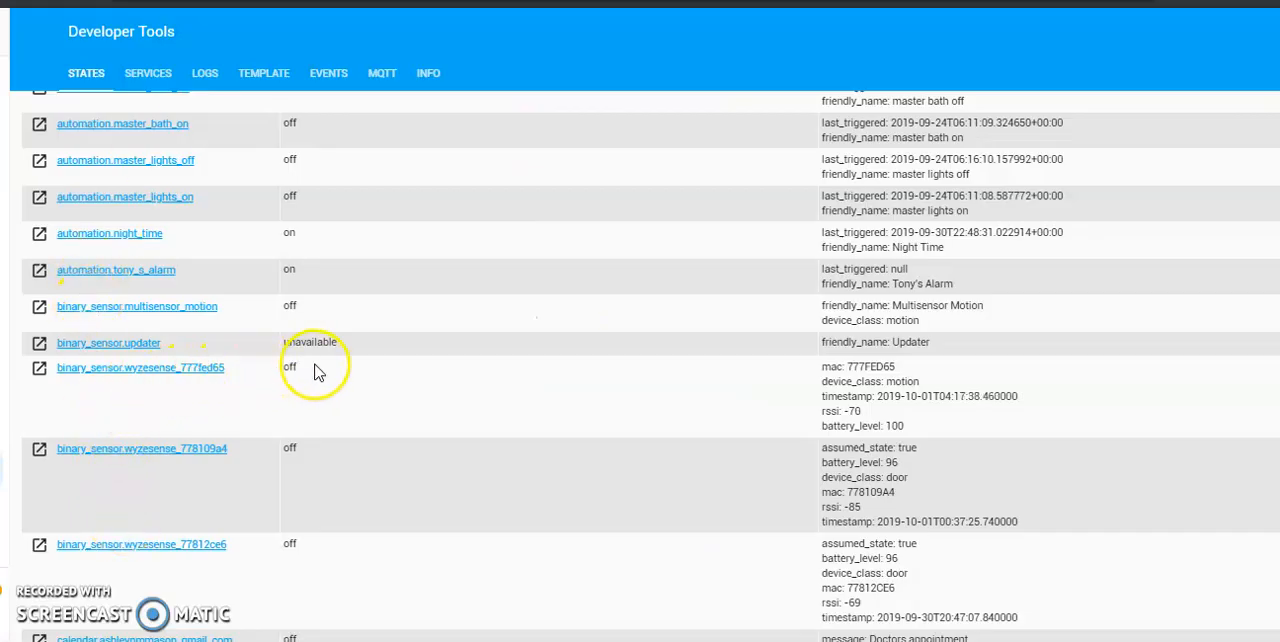
mouse_move(284, 376)
type("mode")
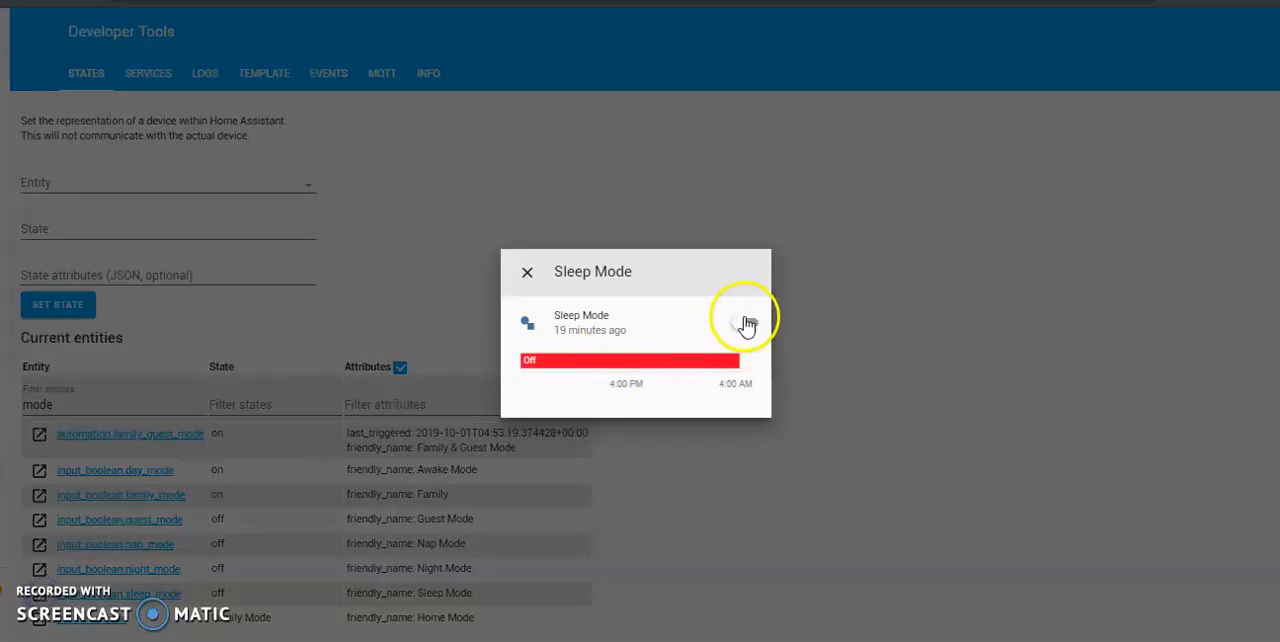
Switch input_boolean.sleep_mode on and close its details so Brightness drops to 10
left_click(744, 322)
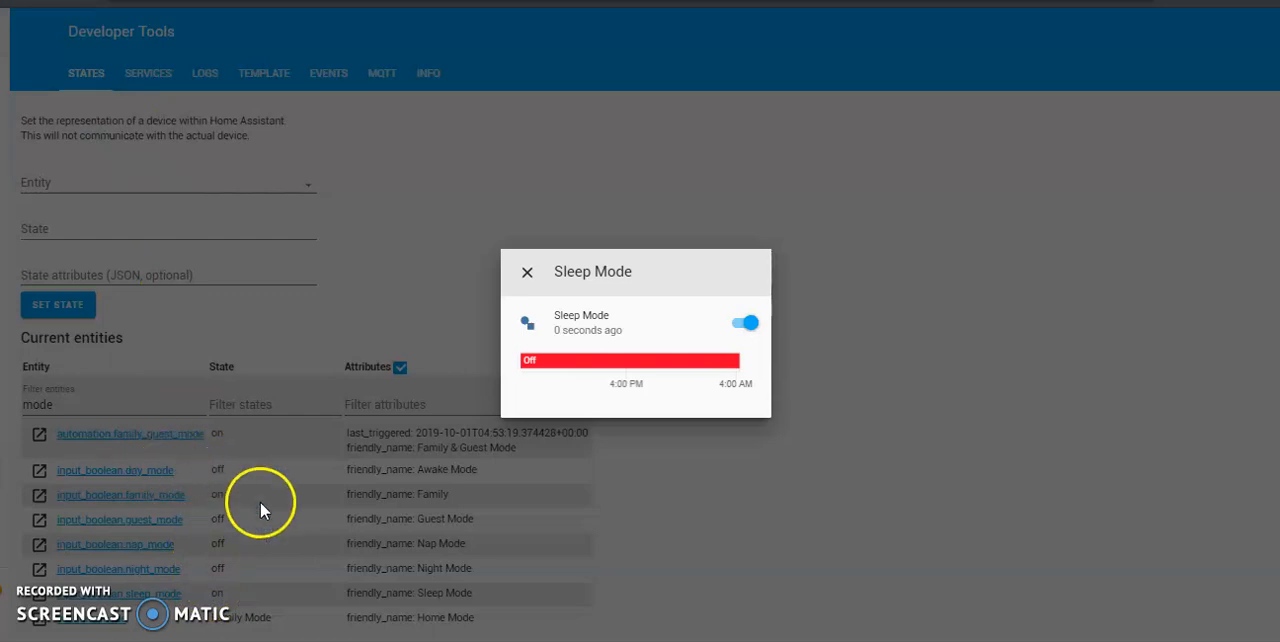
left_click(528, 272)
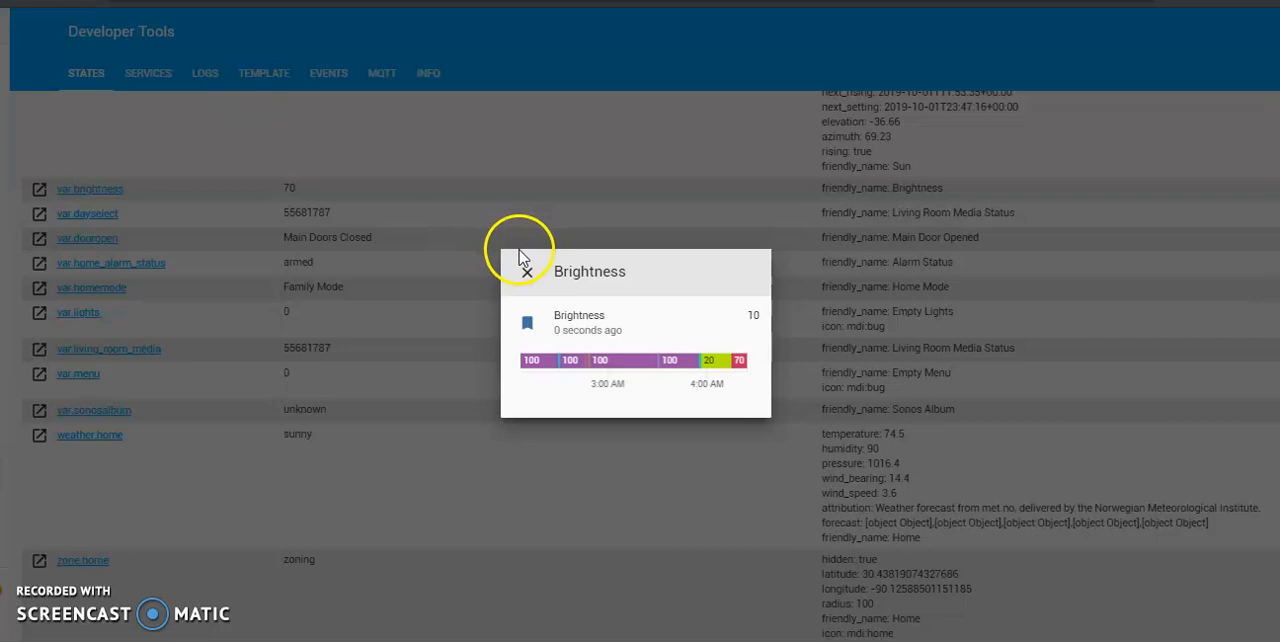
mouse_move(750, 338)
type("light.li")
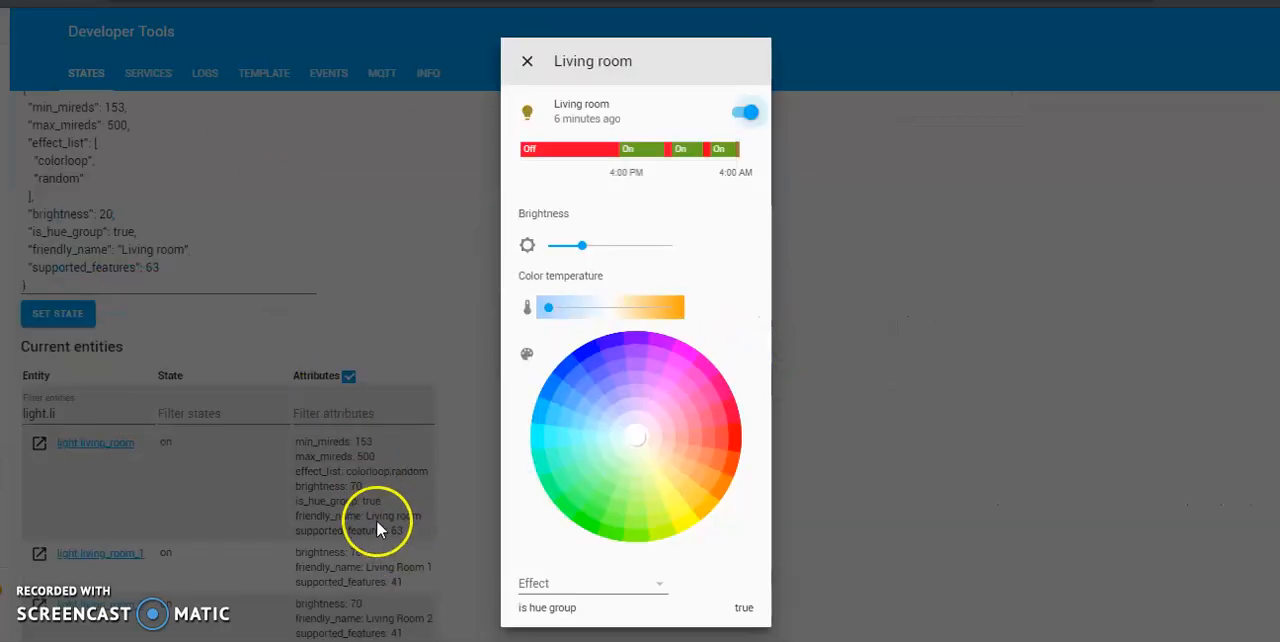
mouse_move(336, 496)
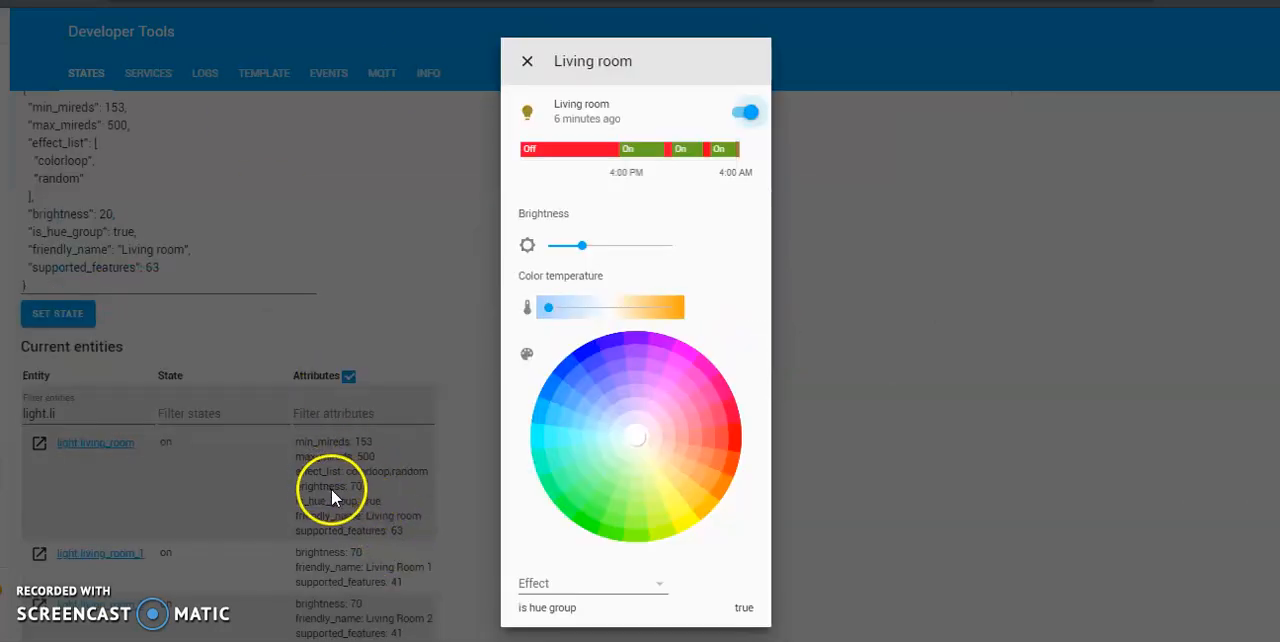
mouse_move(348, 530)
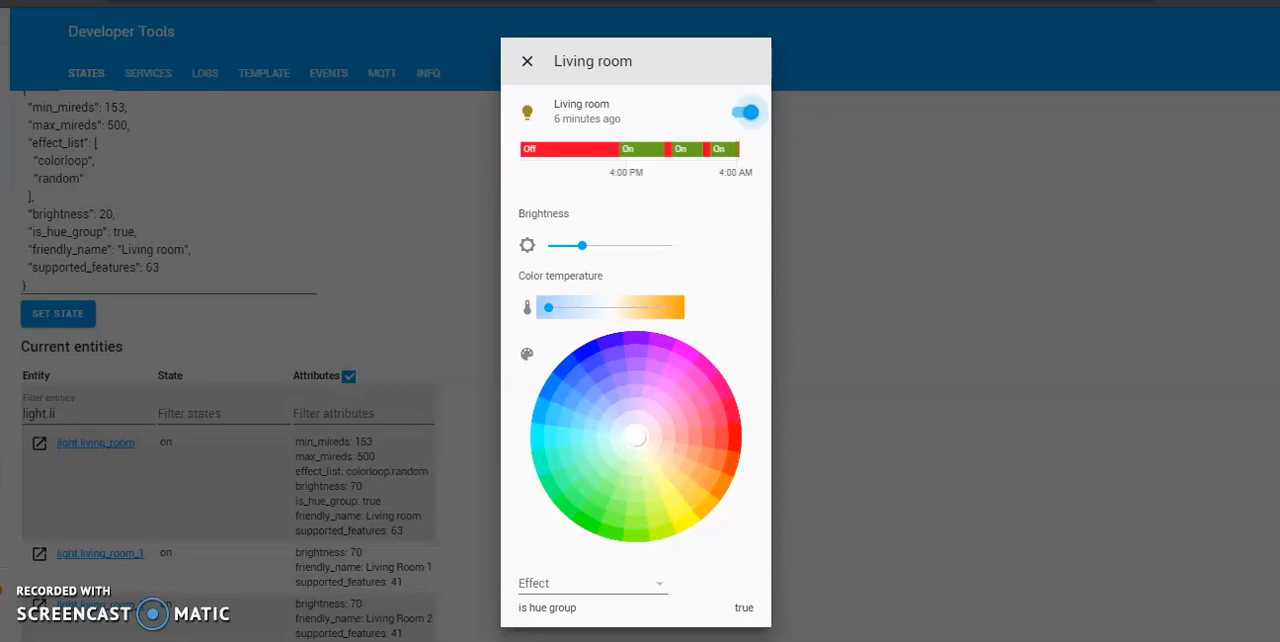
Slide the Living room light's brightness down to 10 and close its dialog
left_click(528, 60)
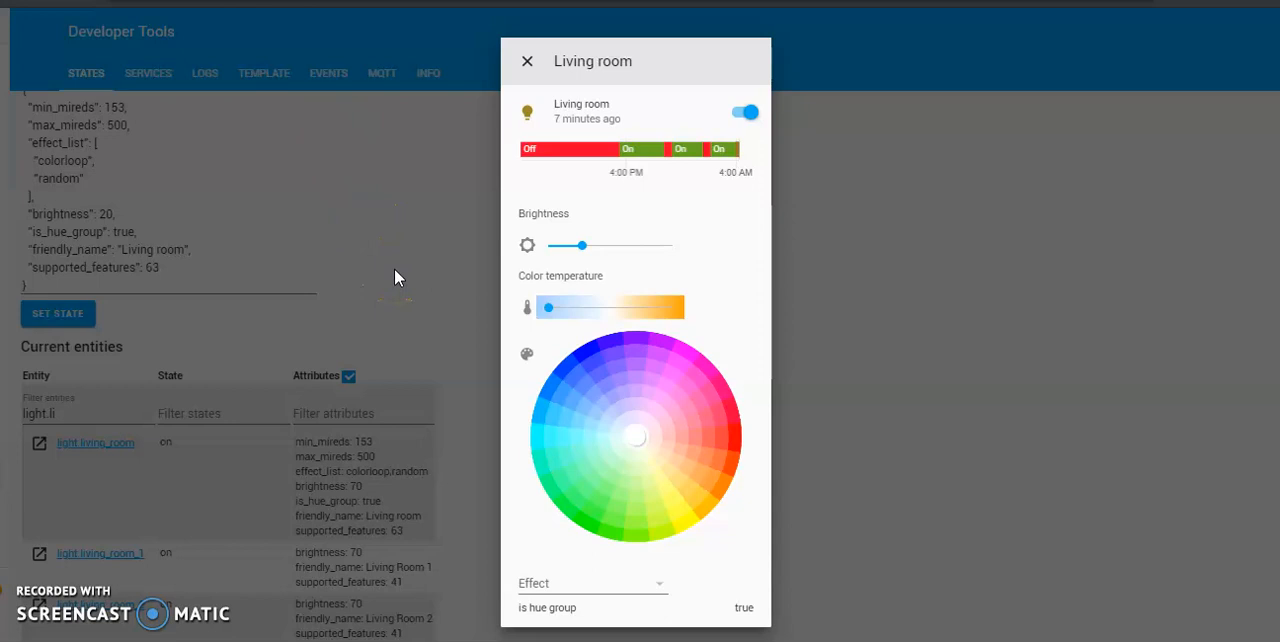
left_click_drag(568, 244, 552, 244)
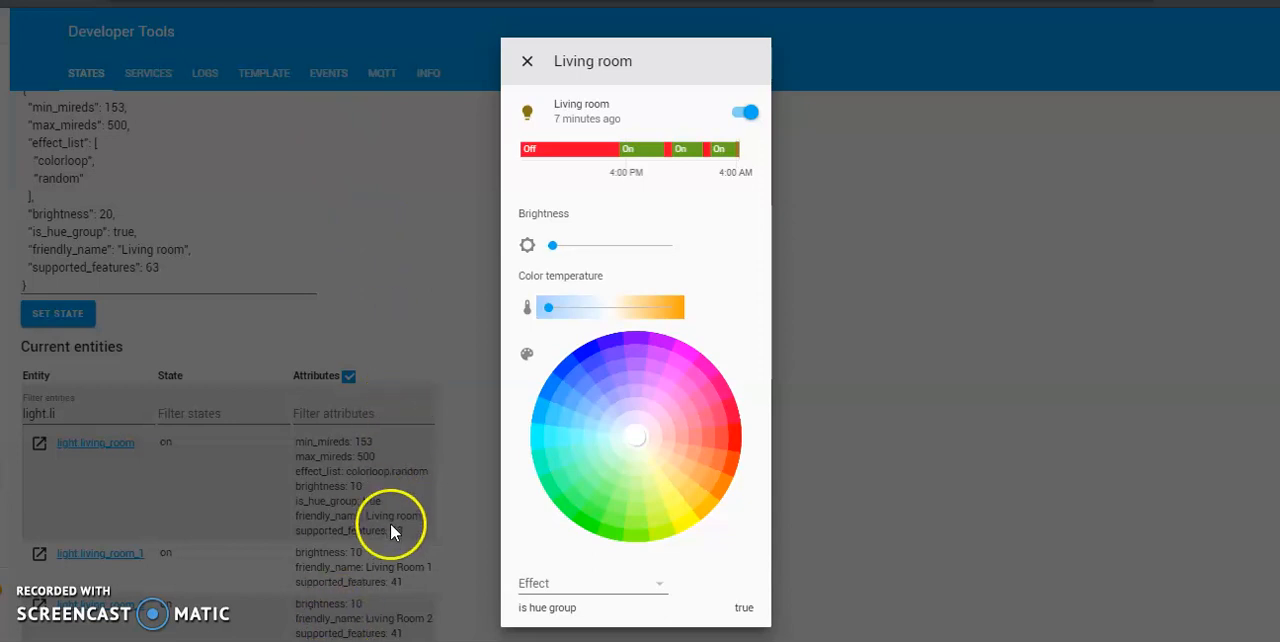
mouse_move(510, 98)
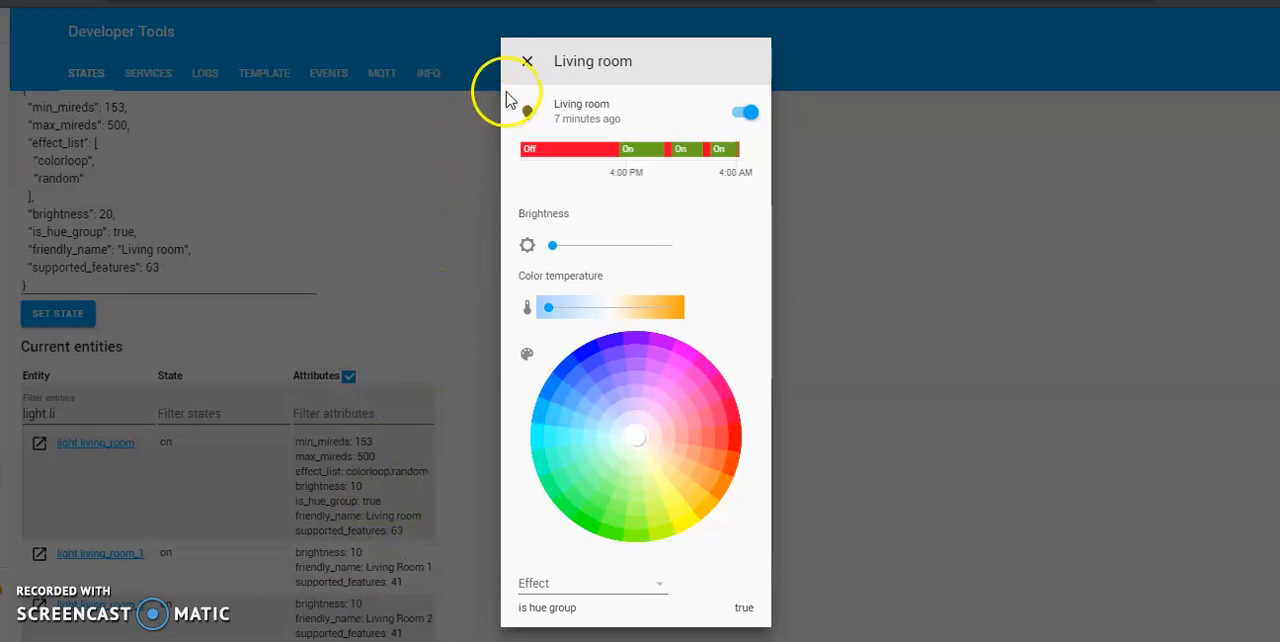
mouse_move(472, 118)
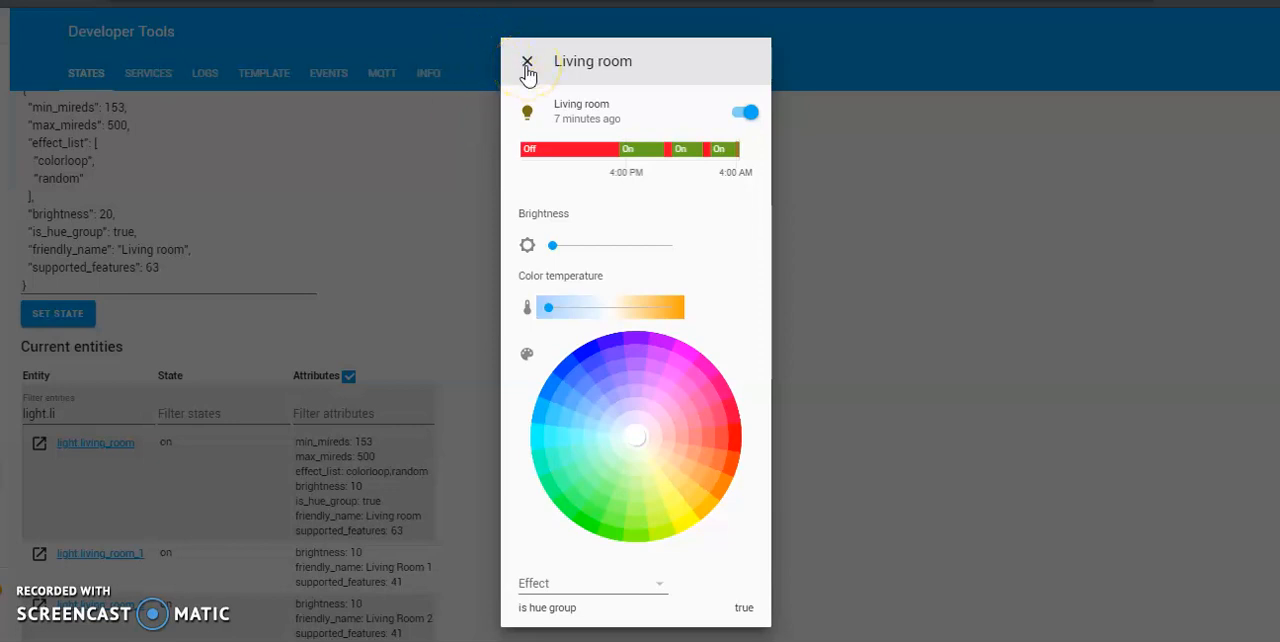
left_click(528, 62)
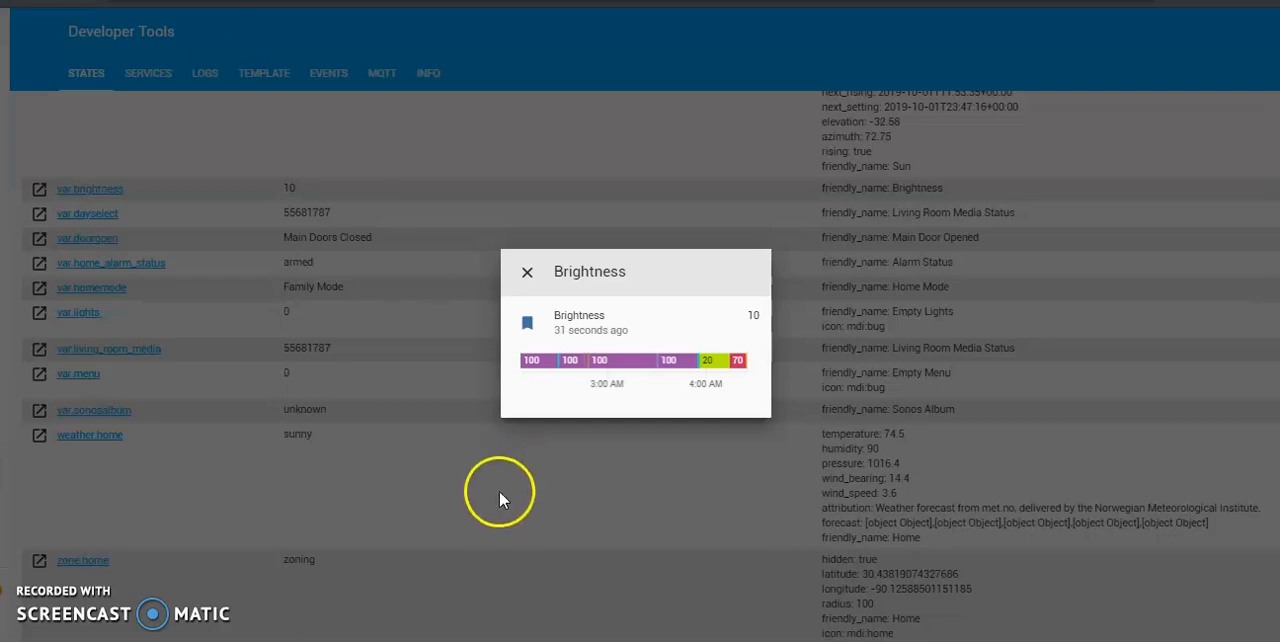
mouse_move(436, 364)
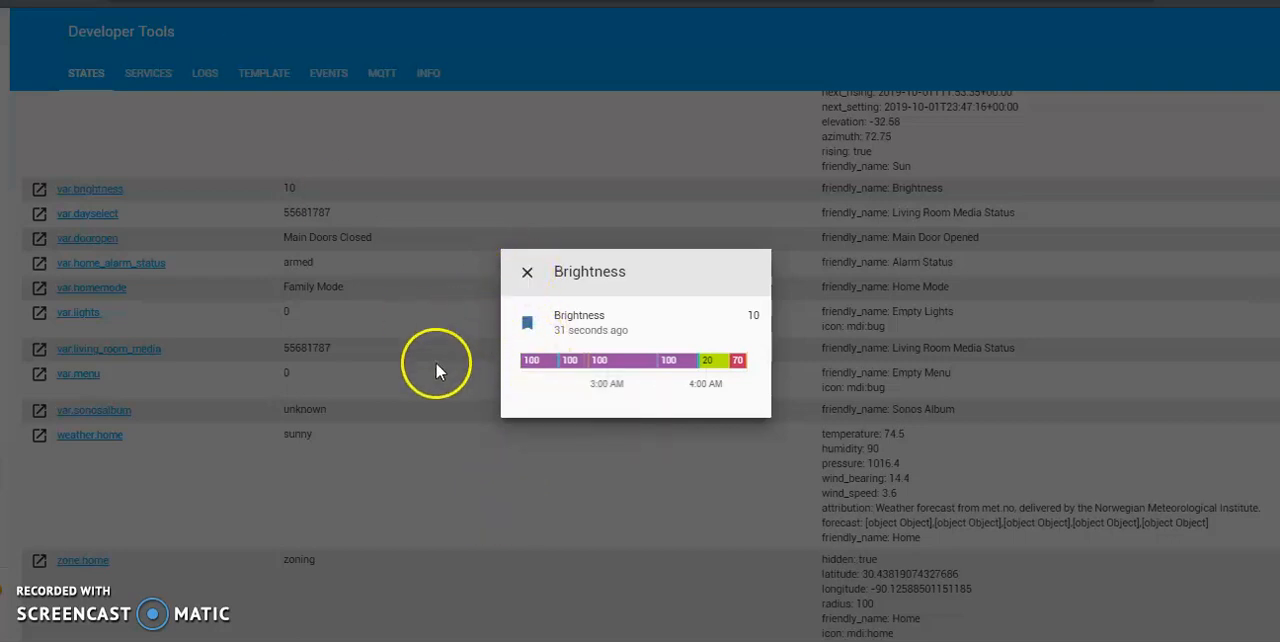
mouse_move(436, 372)
type("light.li")
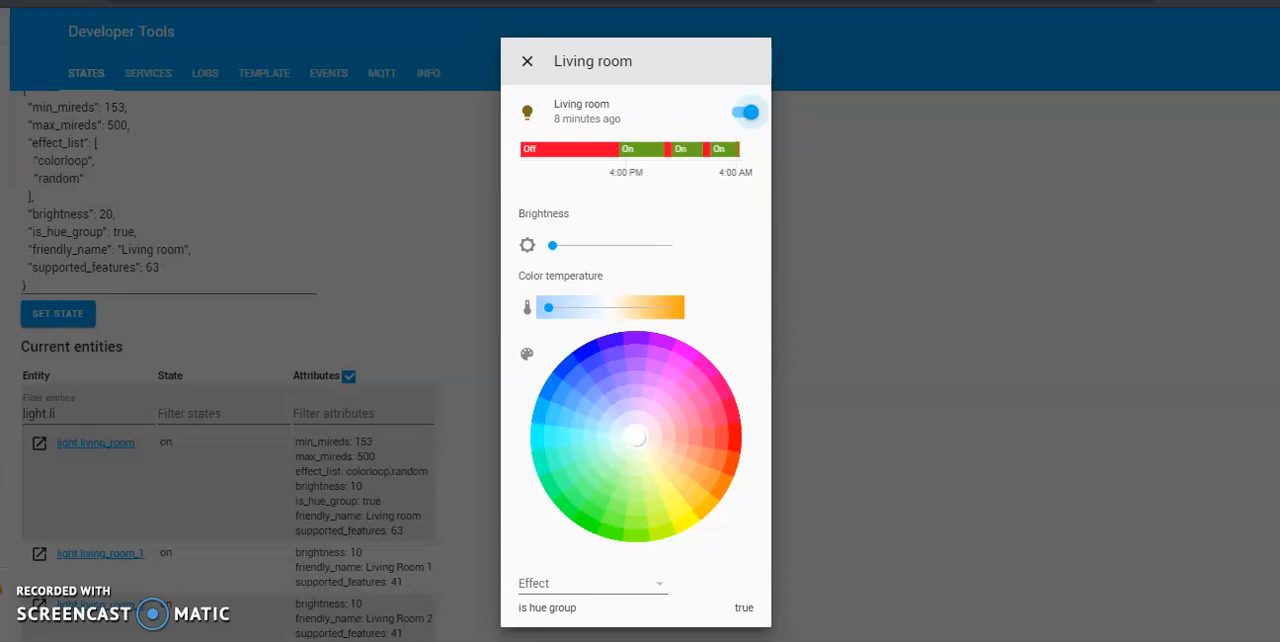
left_click(528, 60)
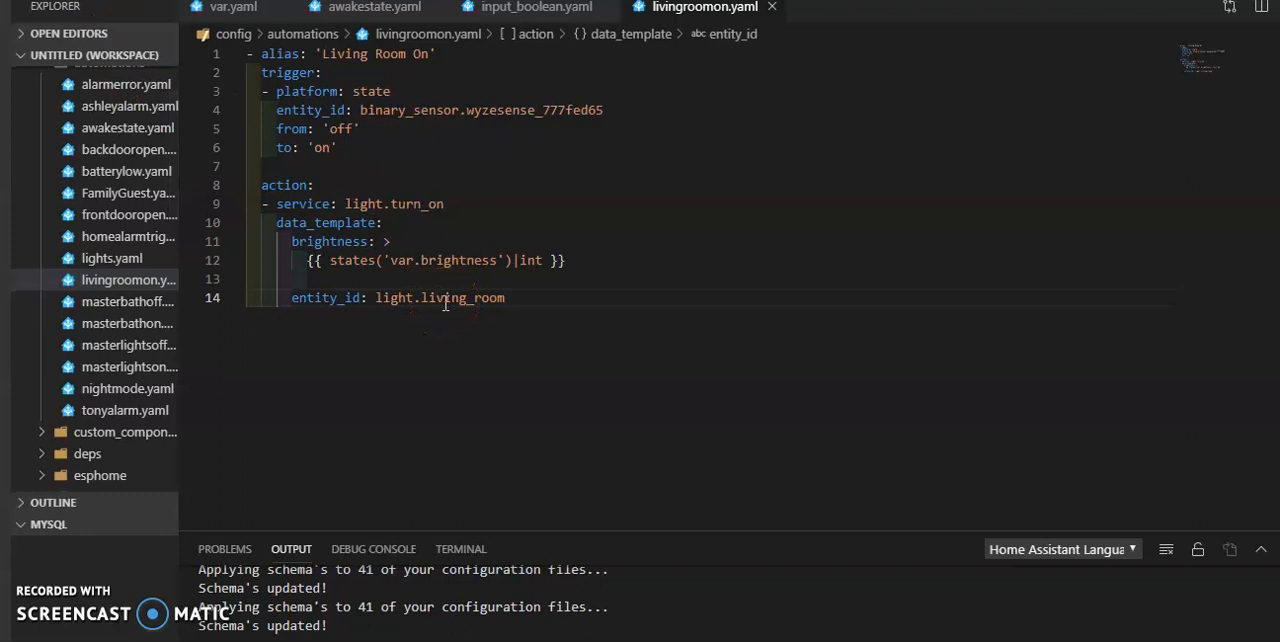
mouse_move(292, 10)
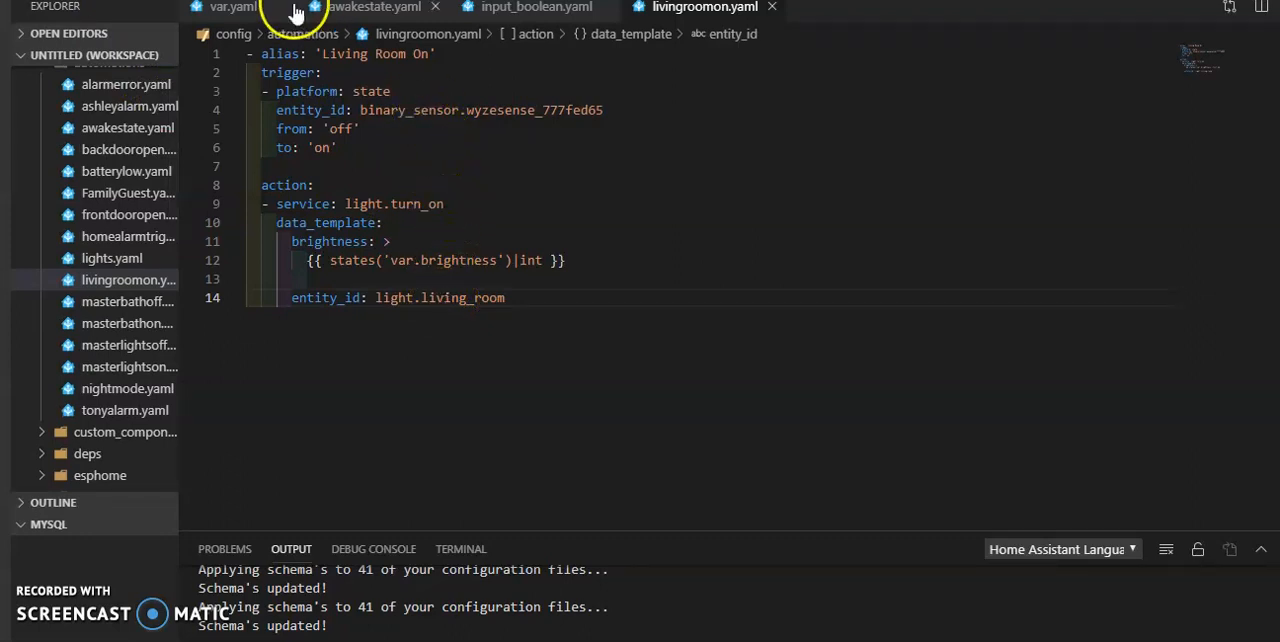
Switch to var.yaml showing the brightness value_template mapping modes to 70/20/50/10, else 100
left_click(232, 8)
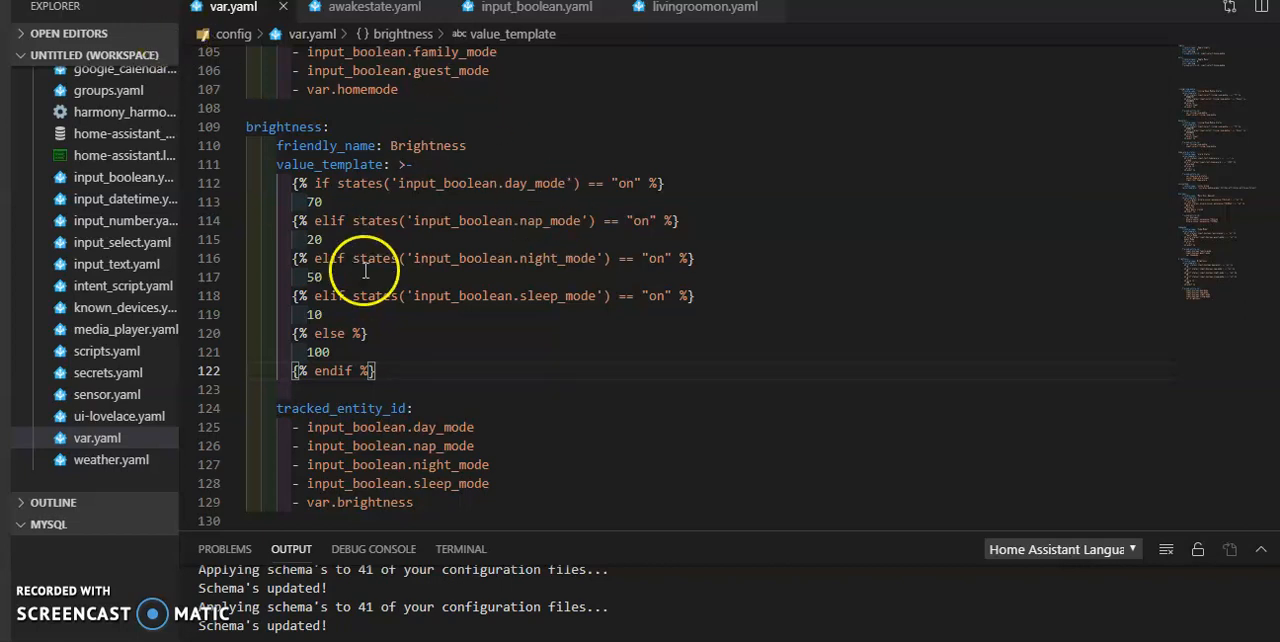
mouse_move(668, 216)
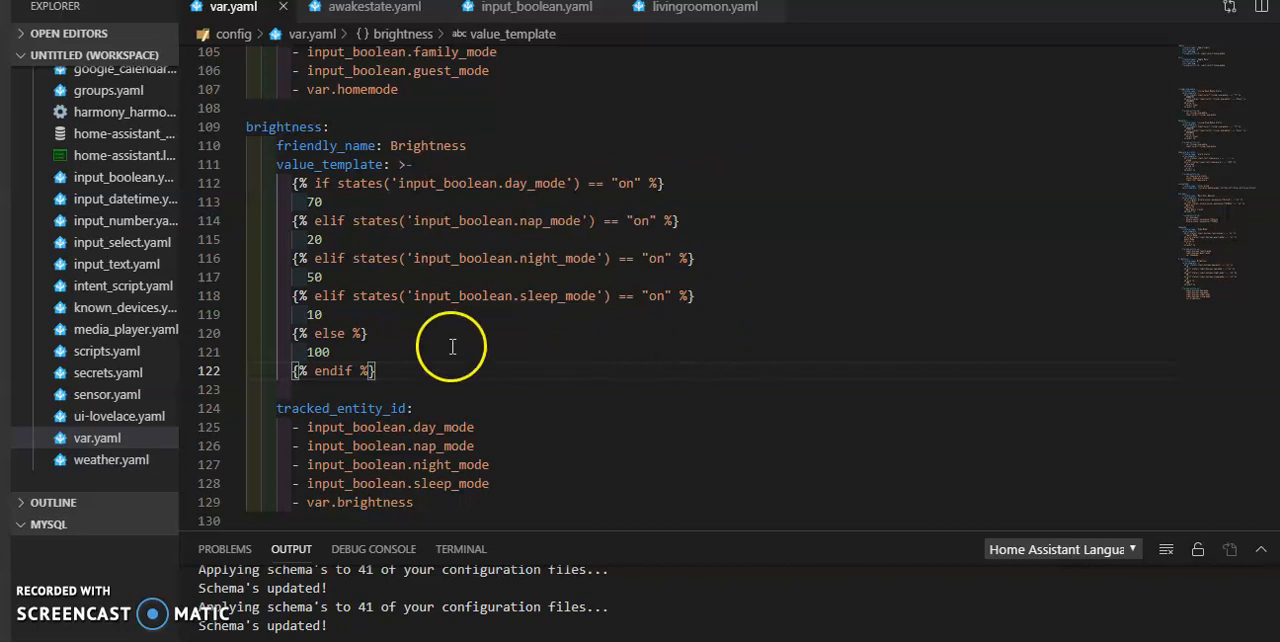
mouse_move(318, 174)
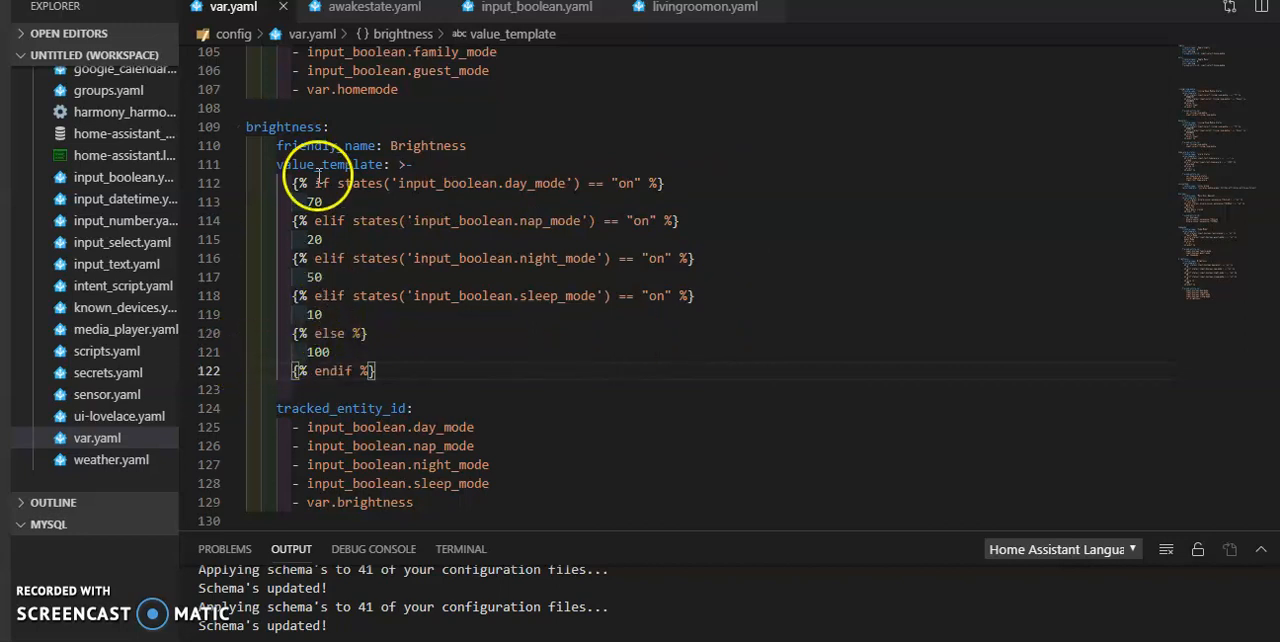